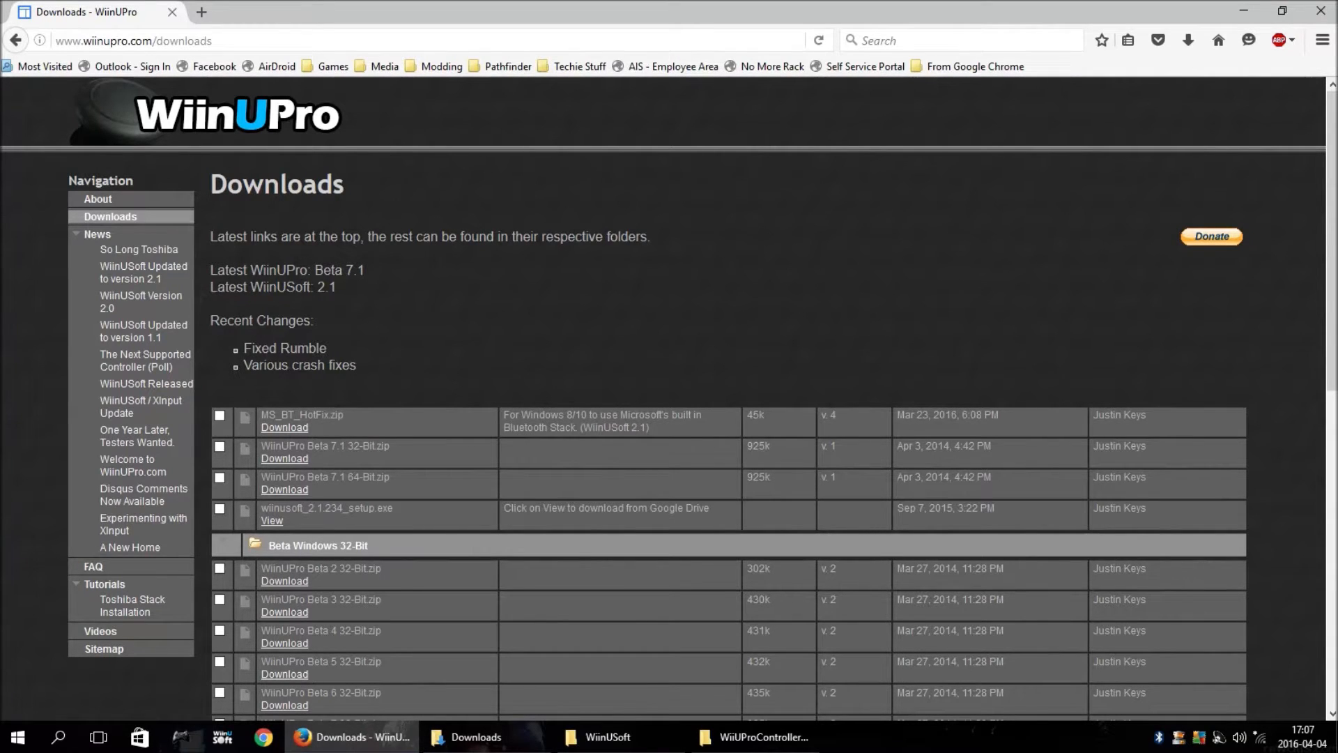
Step: Open MS_BT_HotFix.zip from Downloads to view Fix 1, Fix 2 and ReadMe.txt
double_click(327, 508)
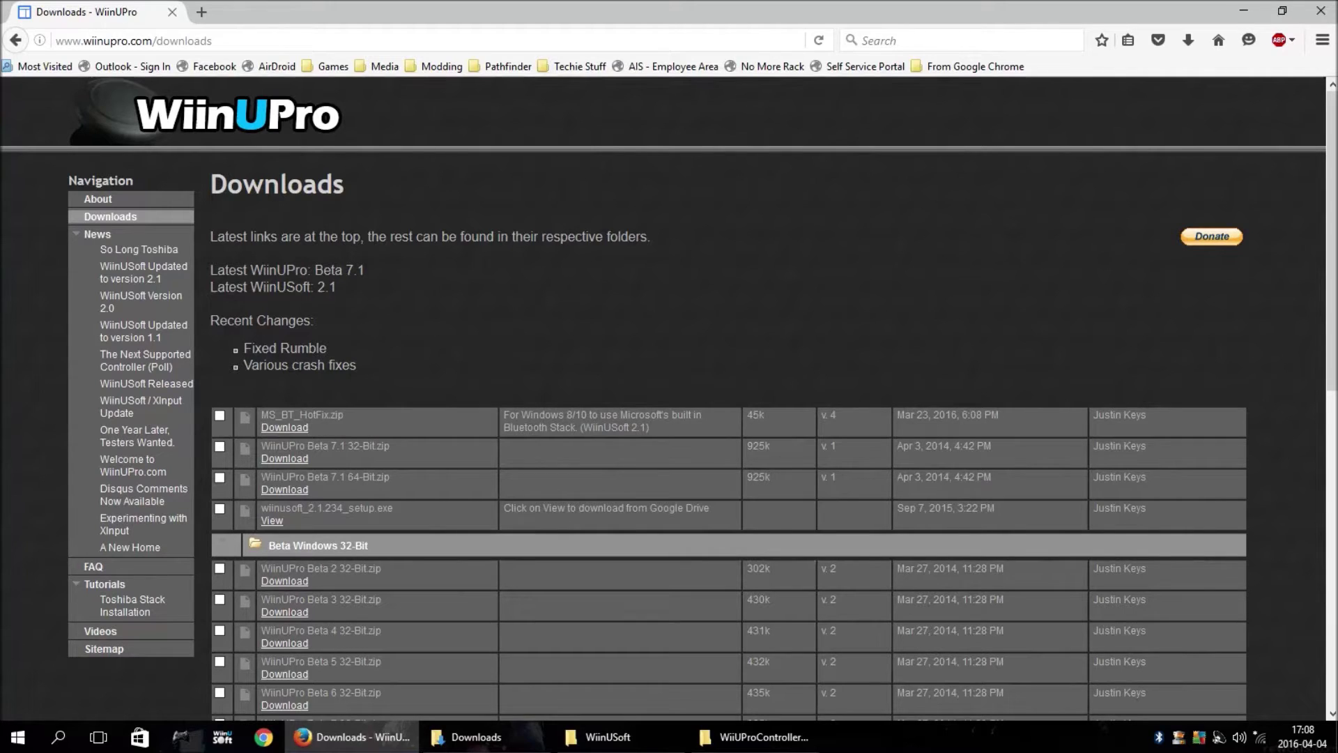
double_click(301, 415)
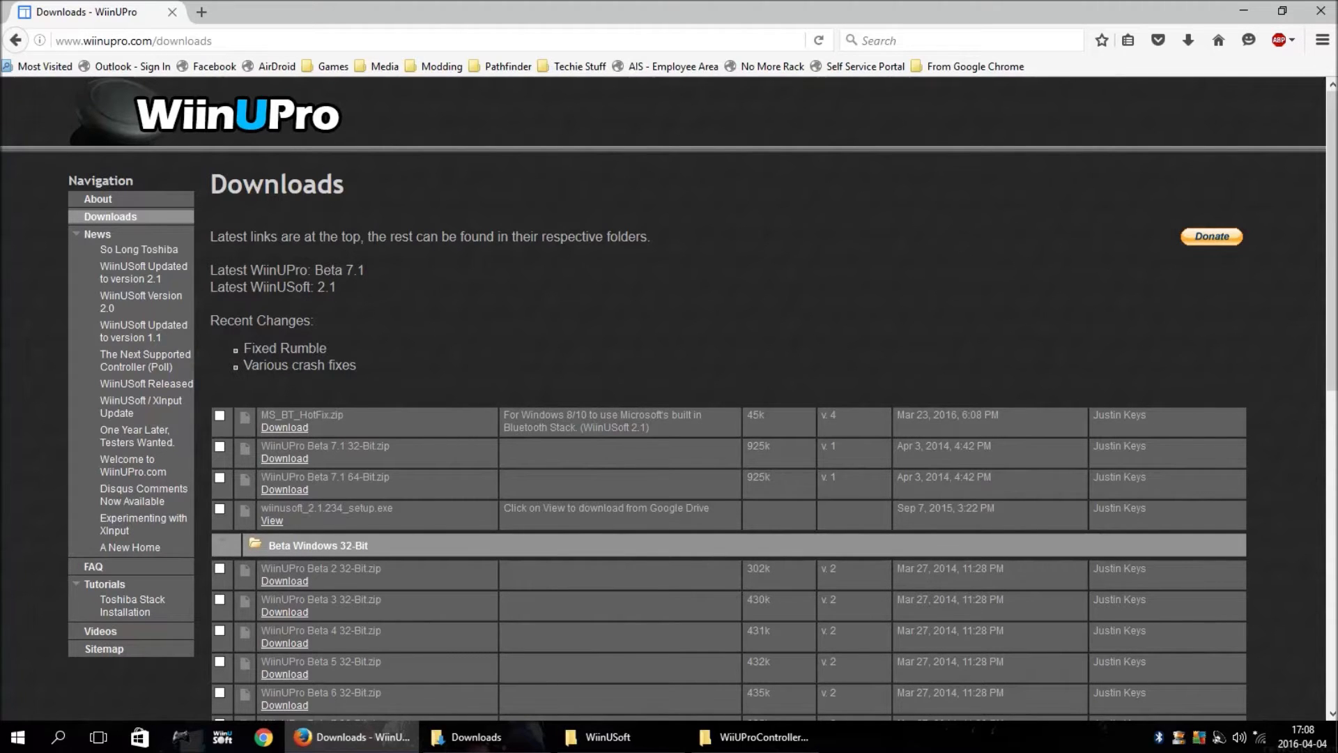
mouse_move(1179, 738)
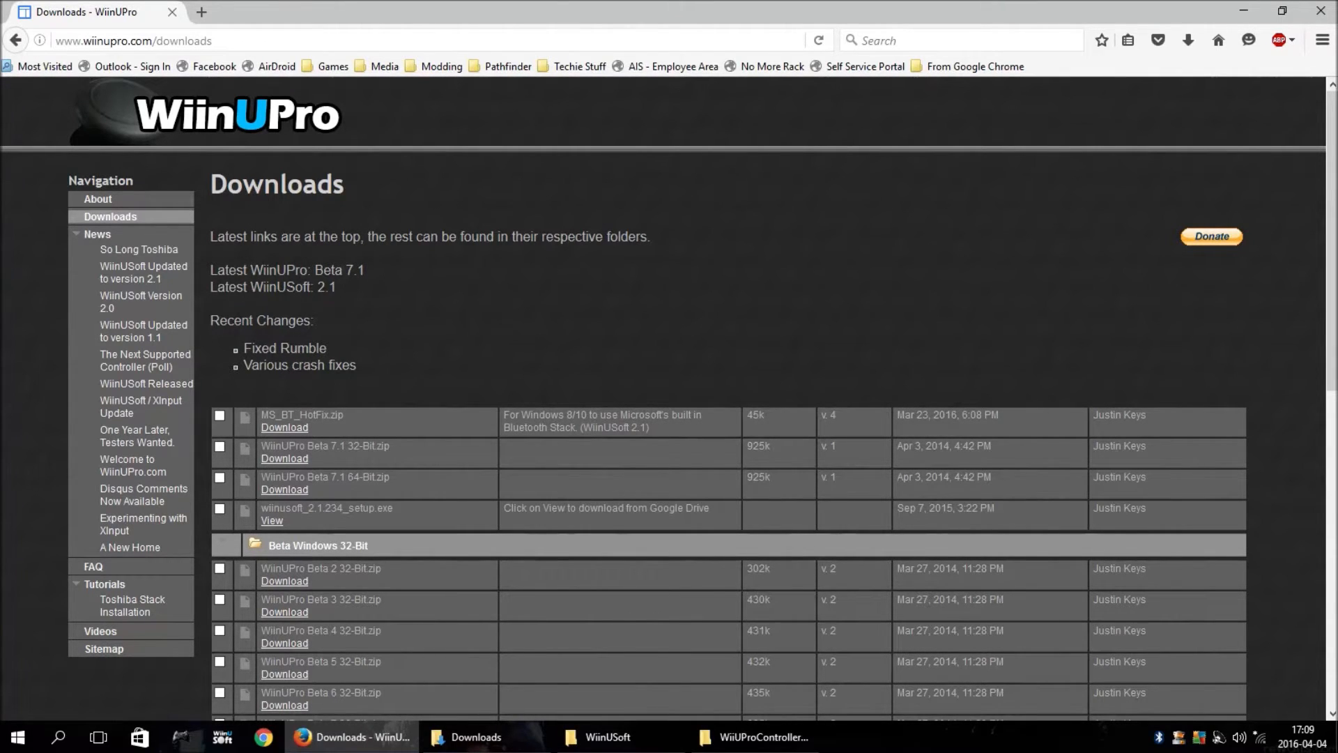
double_click(301, 414)
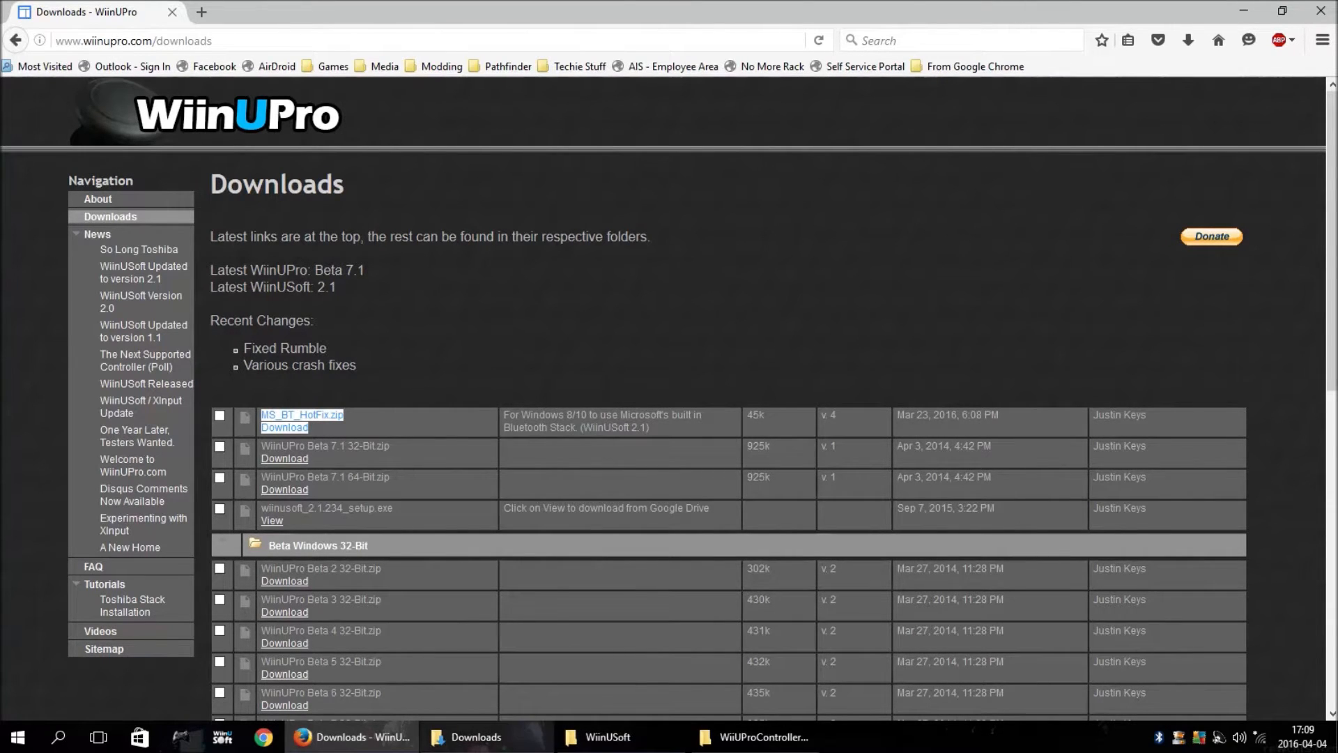
left_click(474, 743)
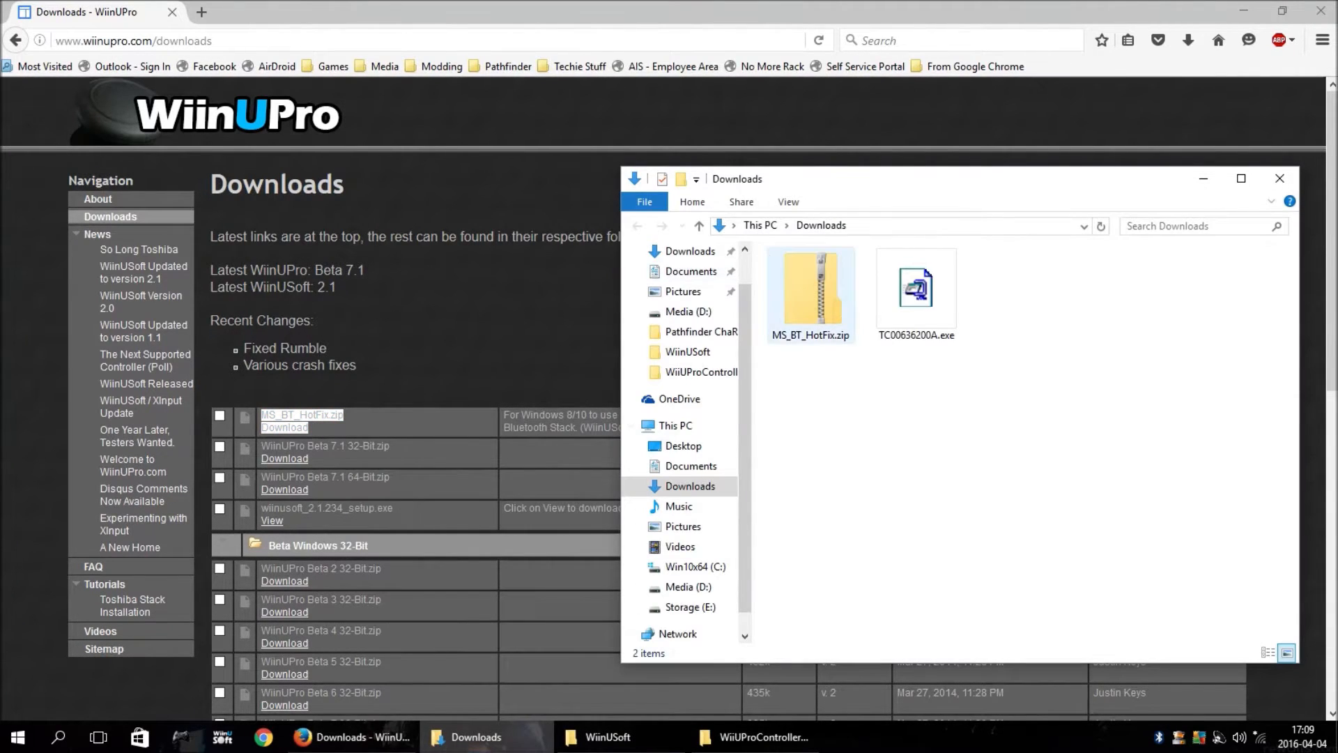
double_click(810, 286)
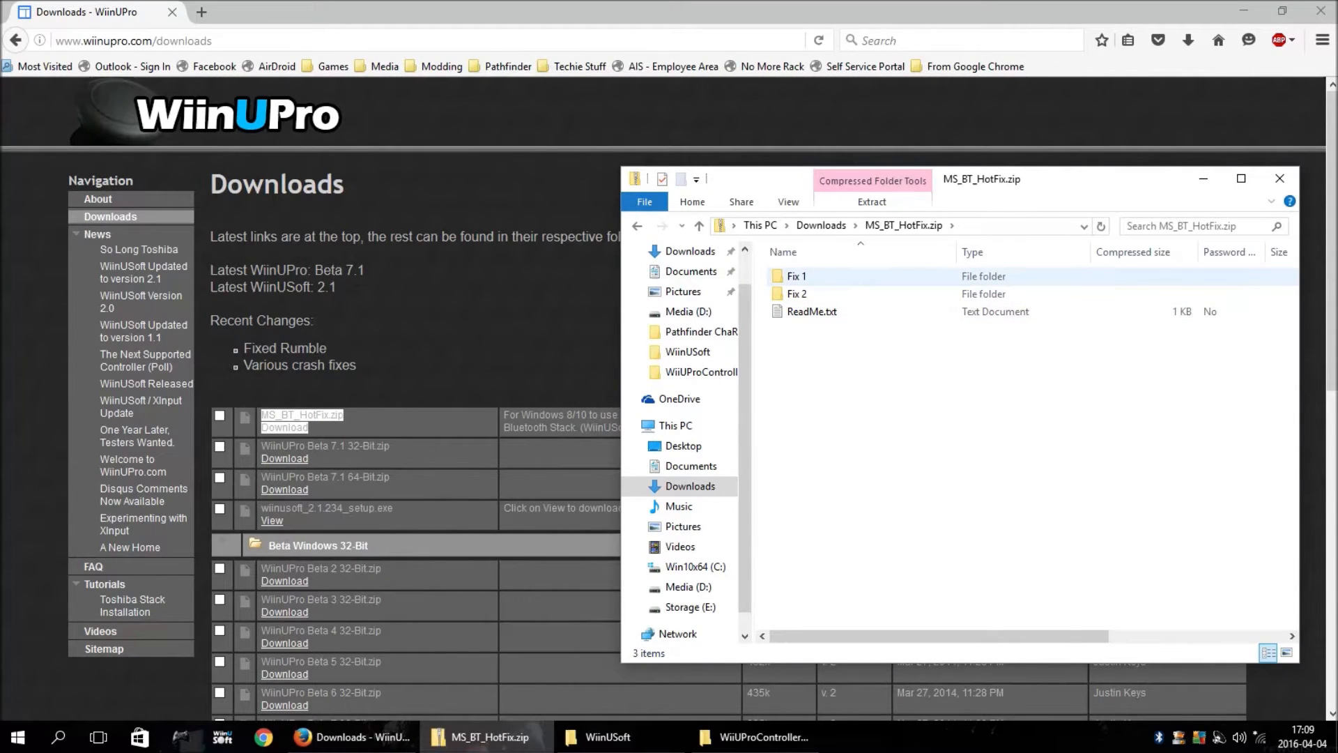
left_click(811, 311)
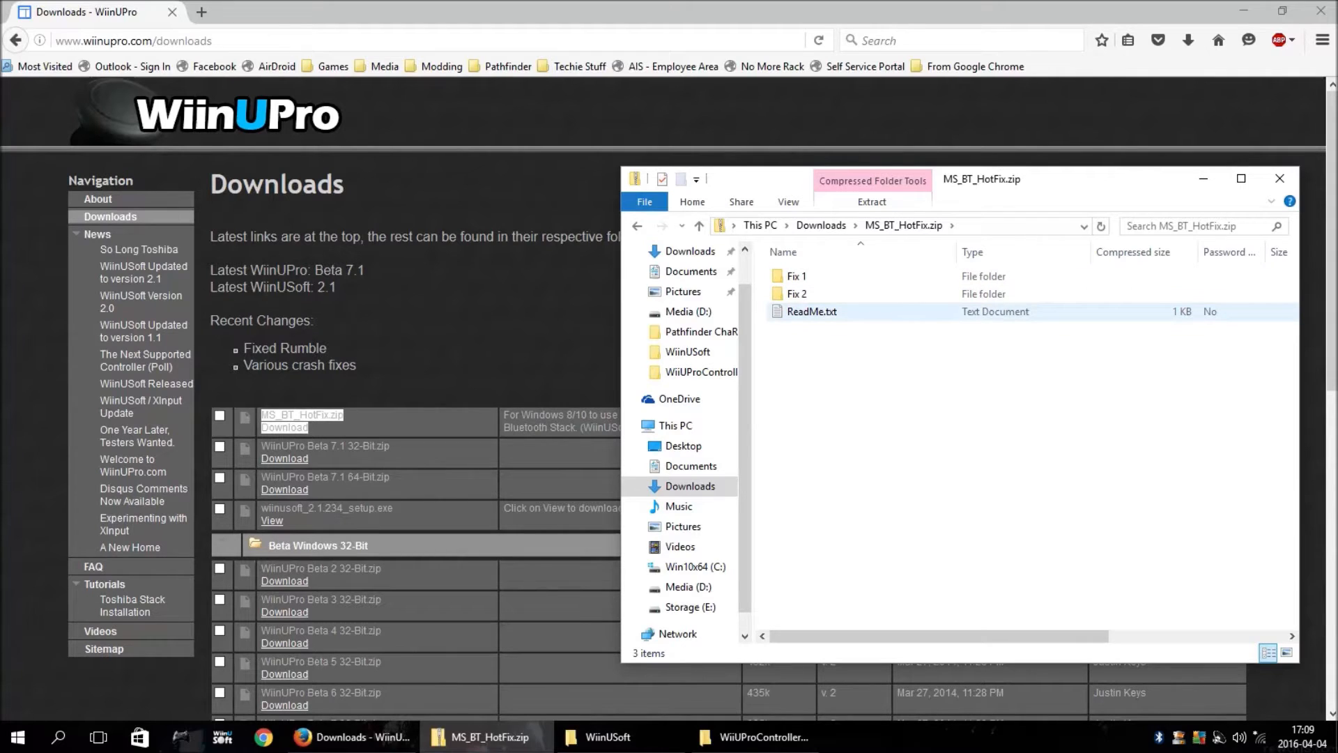
Step: Open the hotfix's ReadMe.txt in Notepad to read the Nintroller.dll replacement instructions
double_click(810, 311)
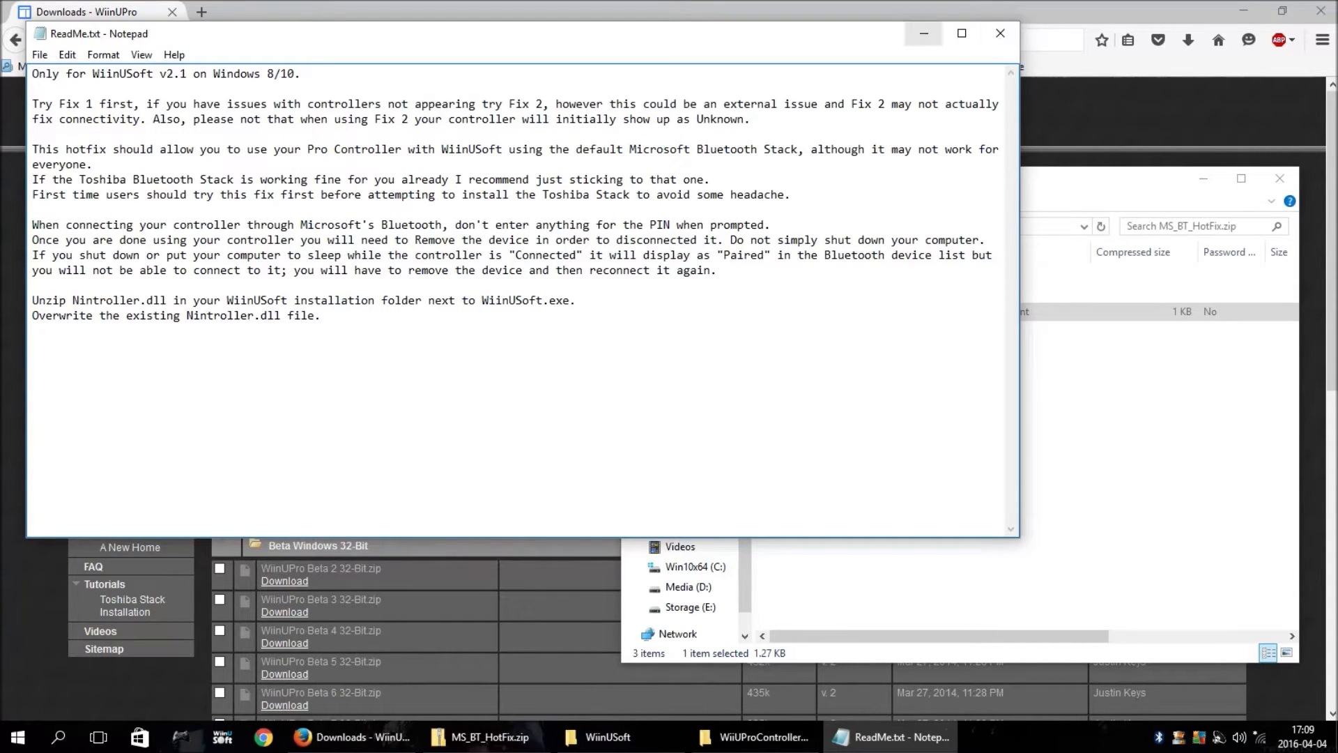
Step: Close the ReadMe, then copy Fix 1's Nintroller.dll over the WiinUSoft copy, approving admin permission
left_click(999, 33)
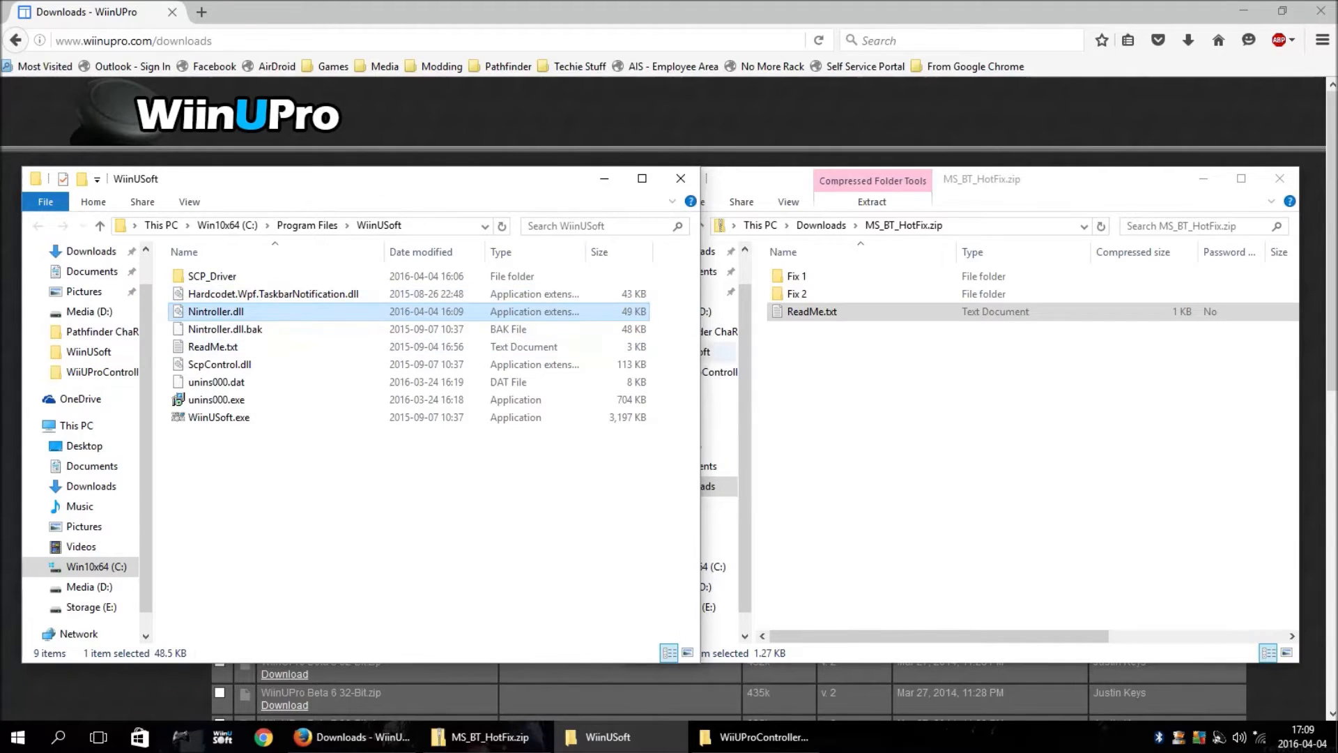
left_click(796, 276)
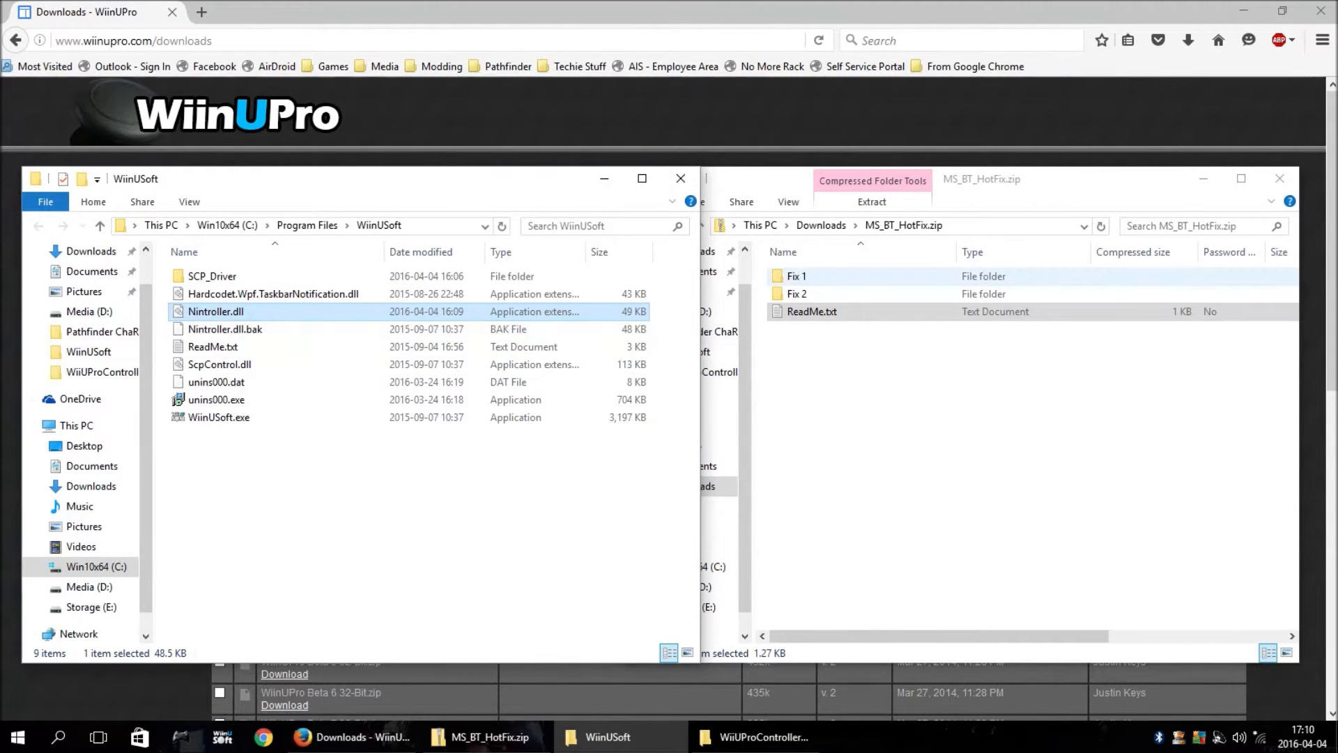
double_click(795, 276)
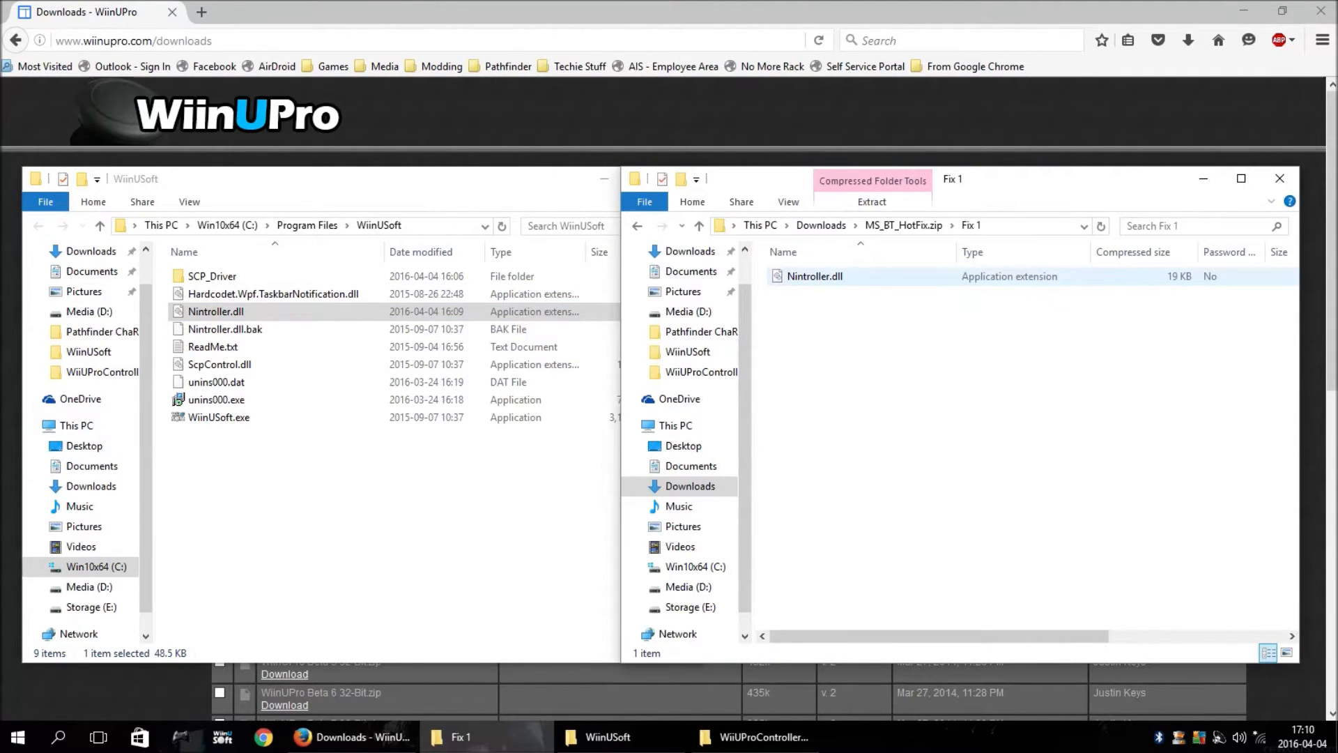
left_click(815, 276)
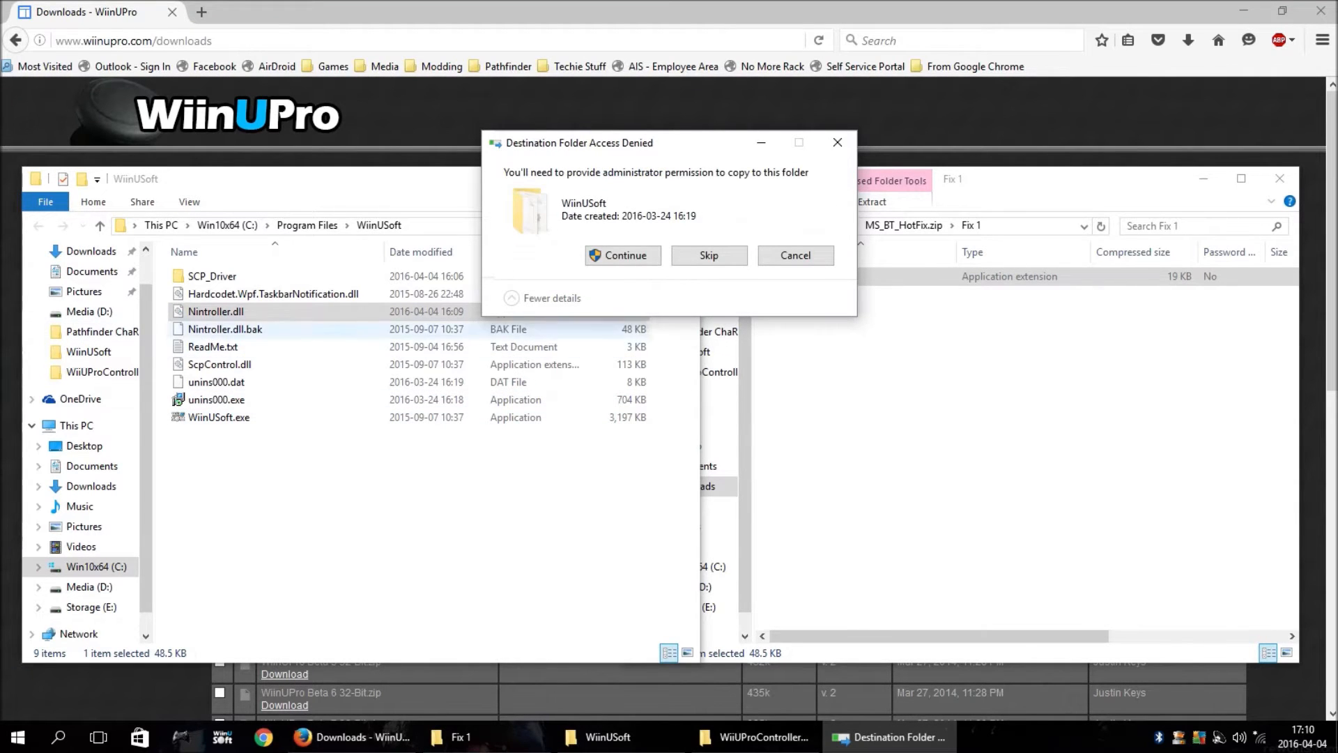
left_click(623, 255)
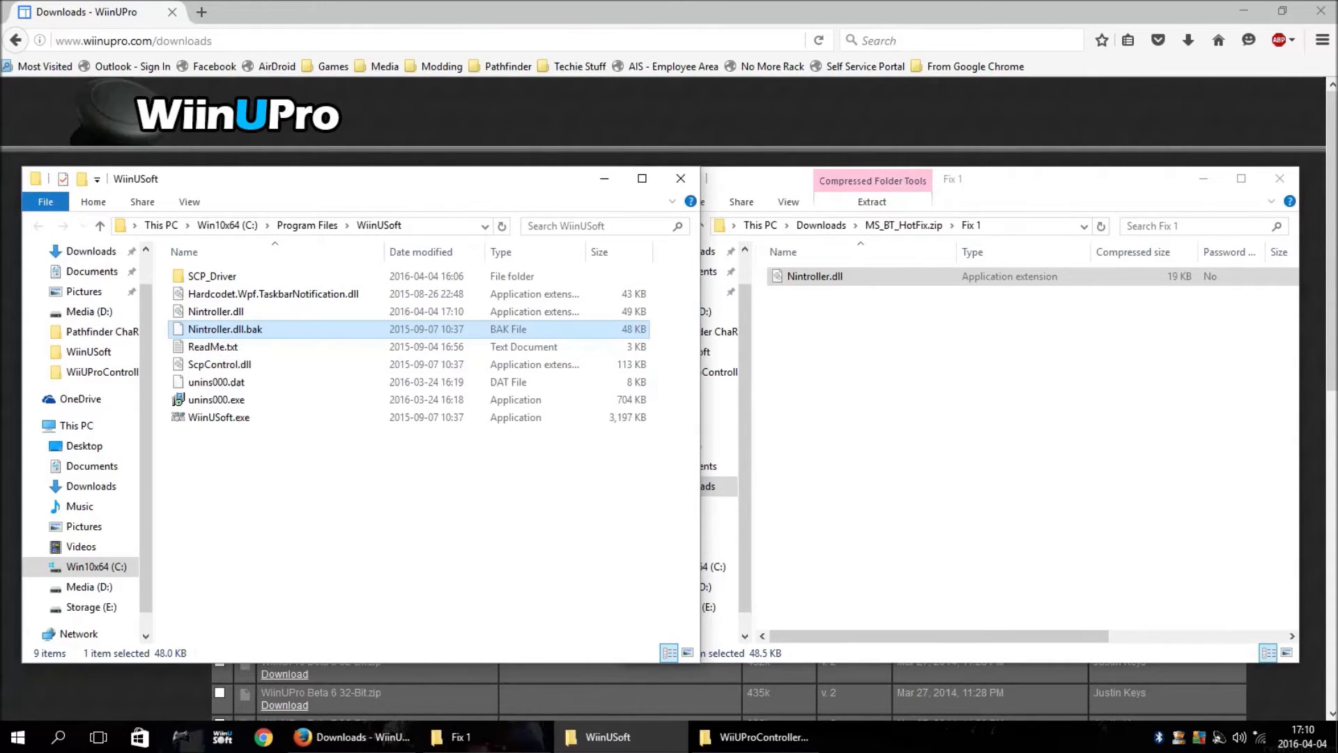
mouse_move(225, 328)
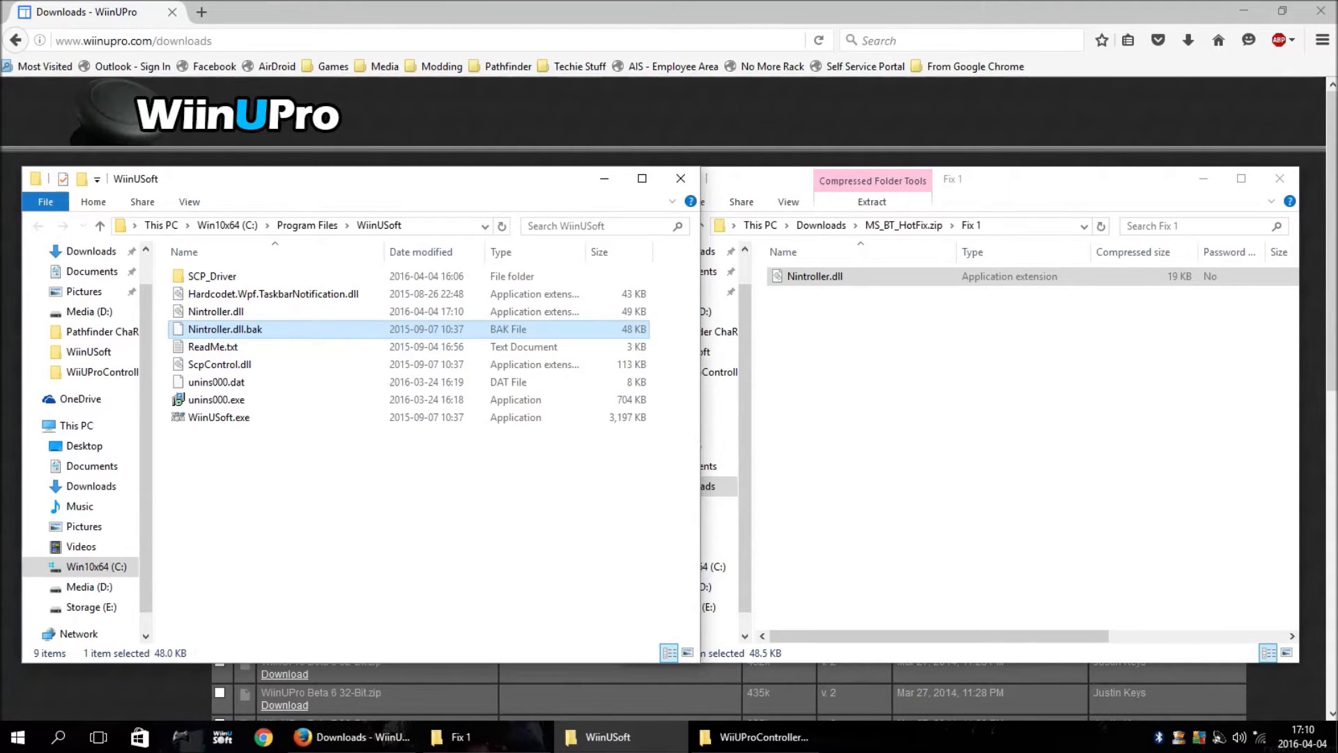
mouse_move(215, 311)
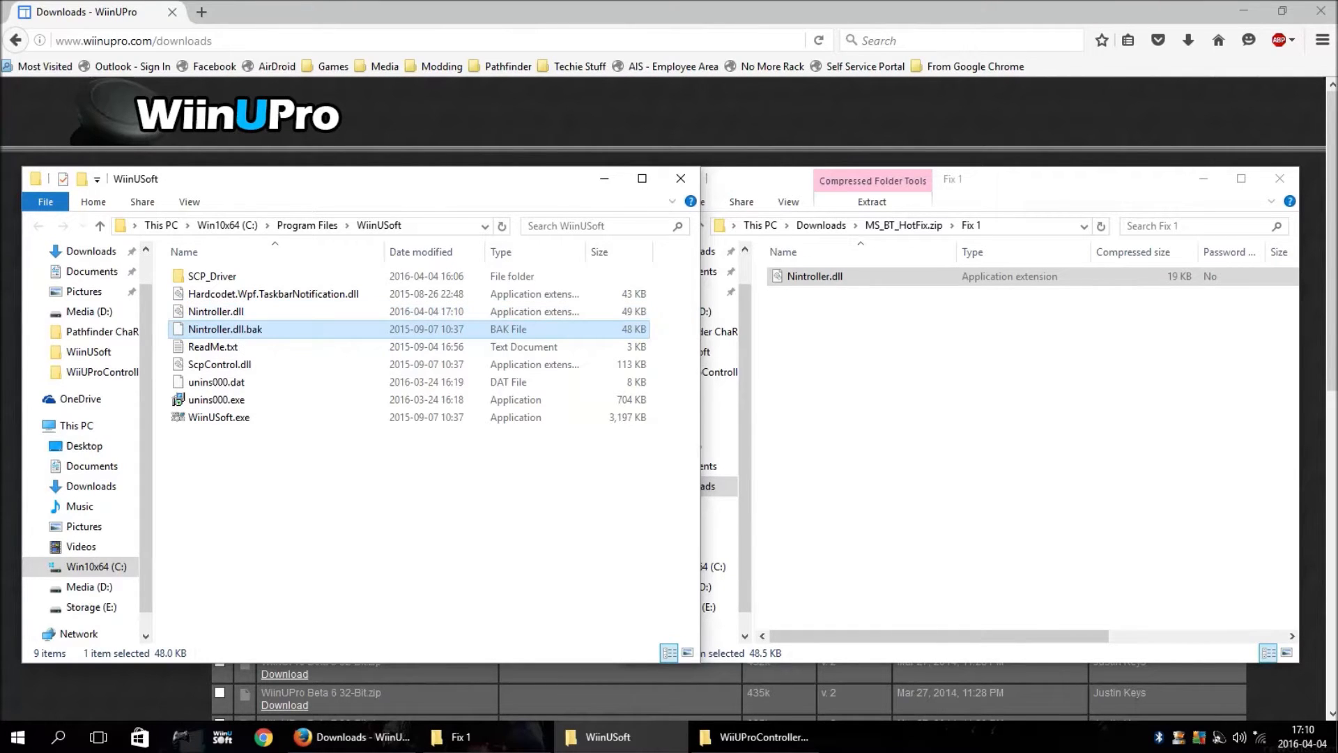
mouse_move(1158, 738)
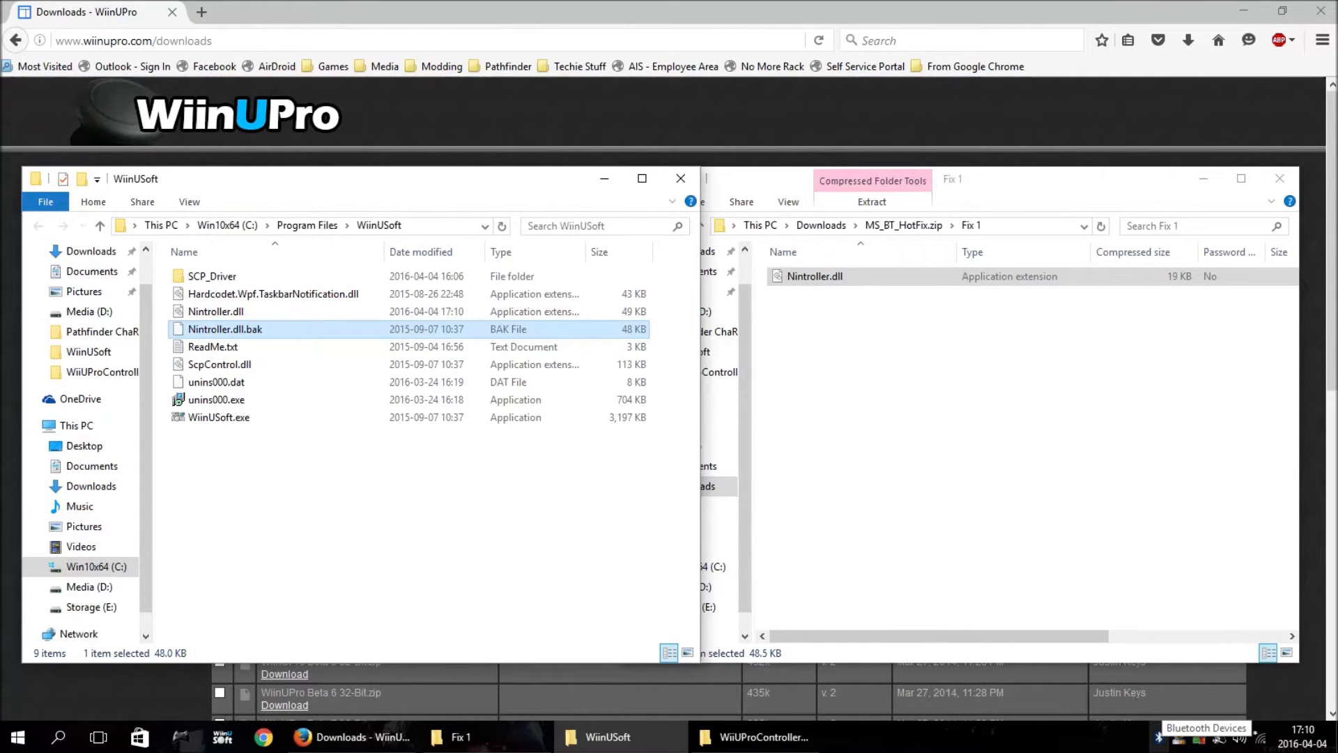
Step: Pair the Nintendo RVL-CNT-01-UC from Show Bluetooth Devices with a blank passcode, then close Settings
right_click(1158, 737)
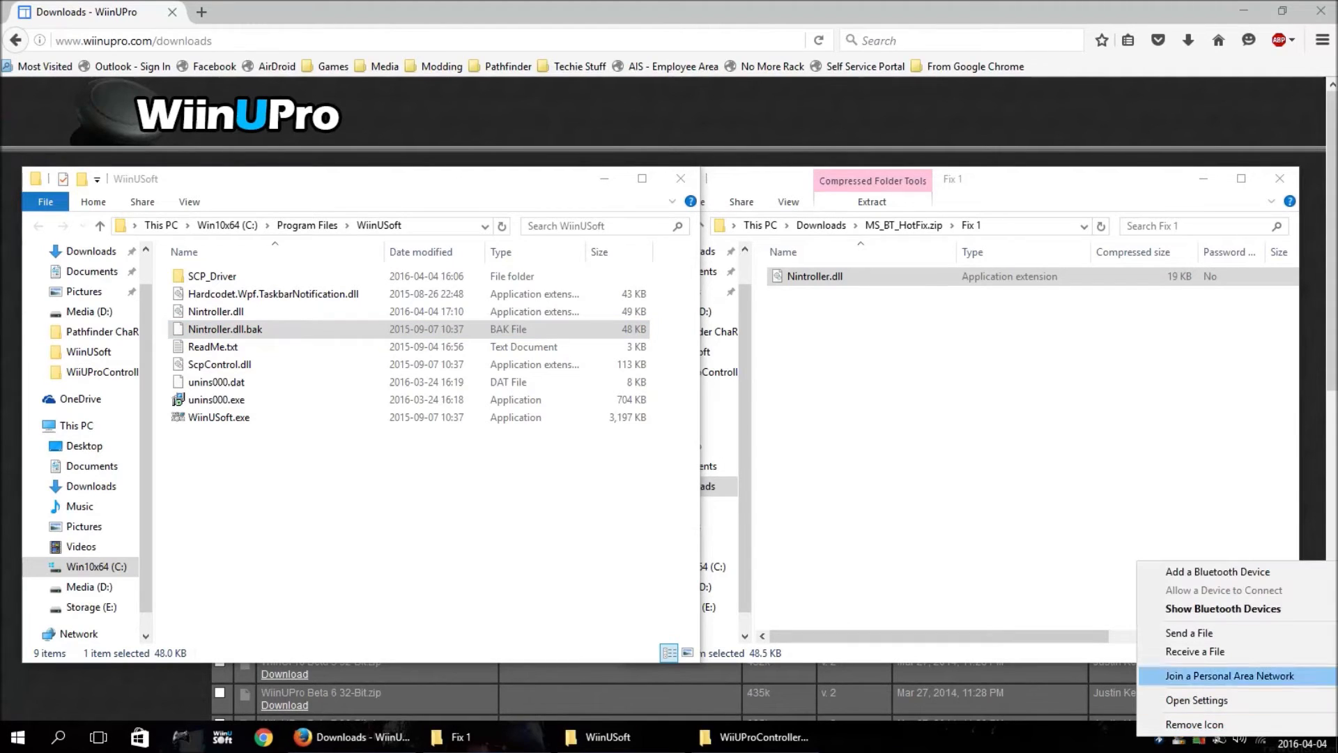
left_click(1197, 699)
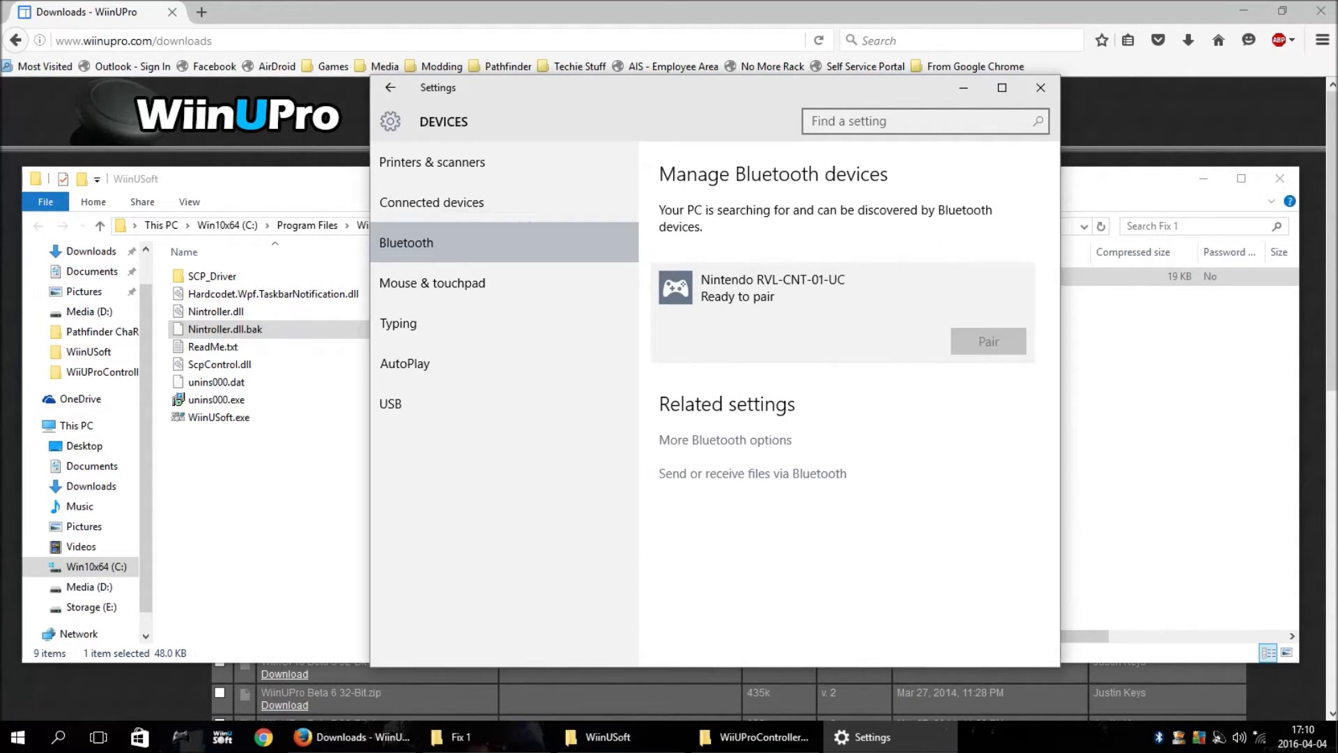
left_click(987, 341)
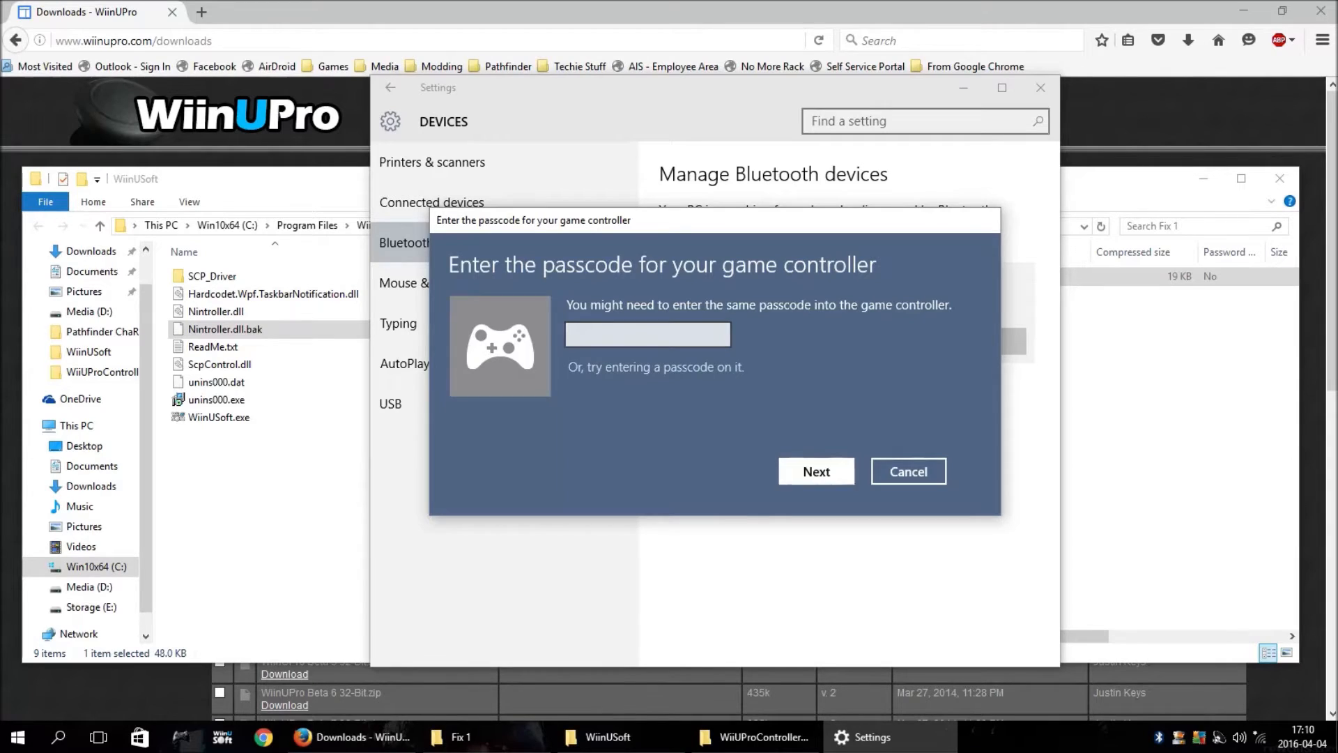
left_click(906, 471)
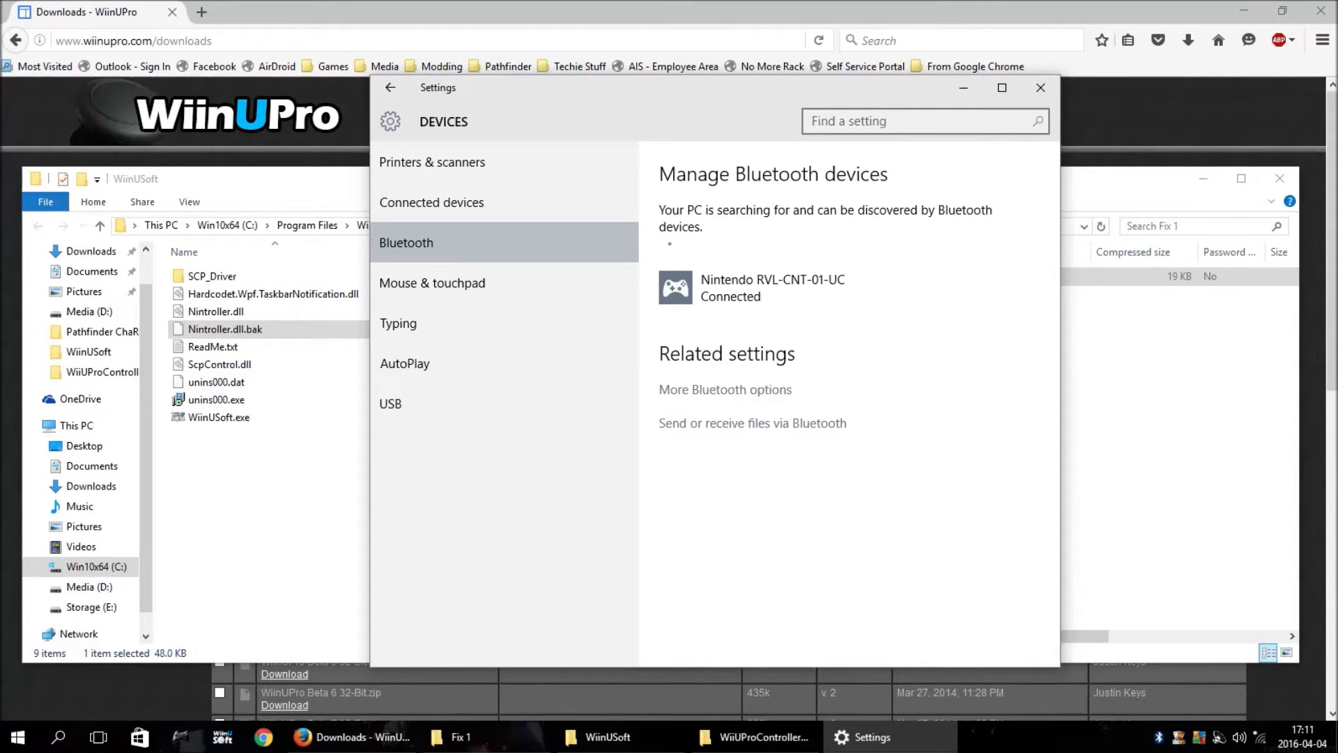
left_click(1040, 87)
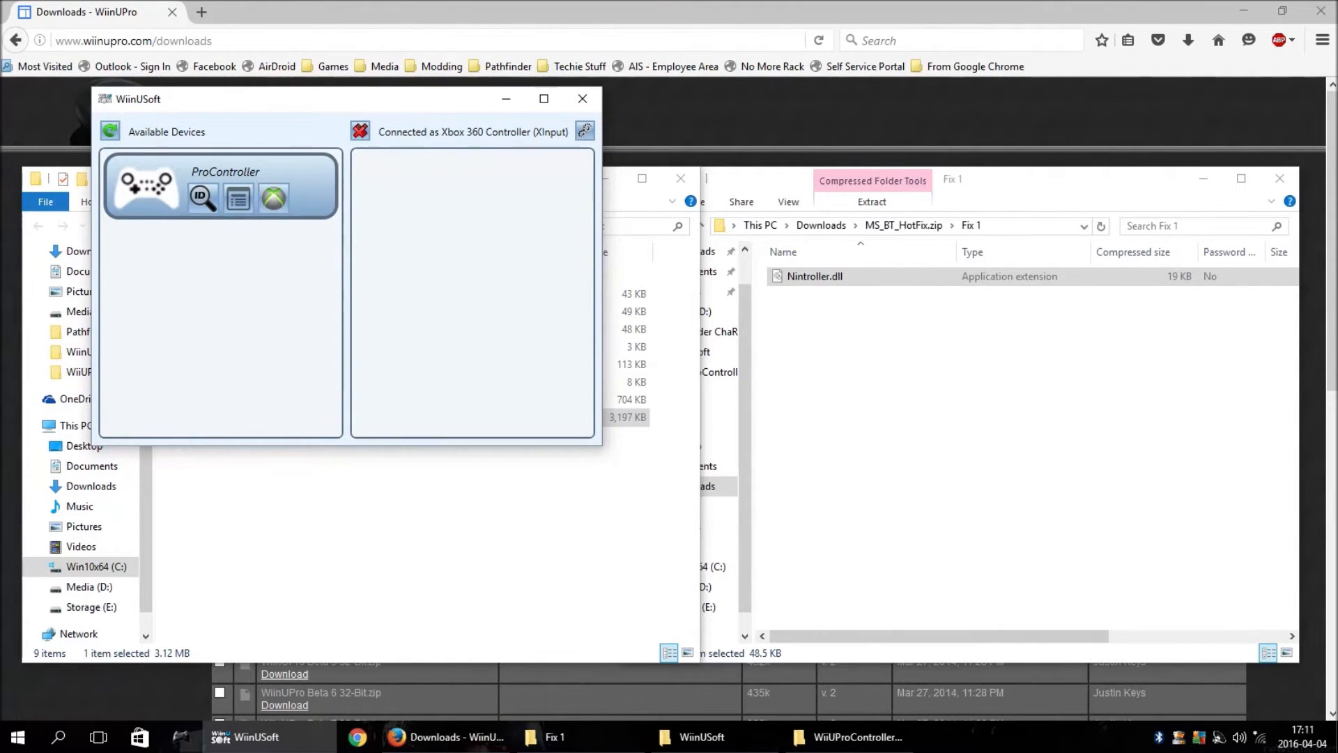
Step: Connect the ProController in WiinUSoft and launch Project Spark from Start's All apps list
left_click(273, 198)
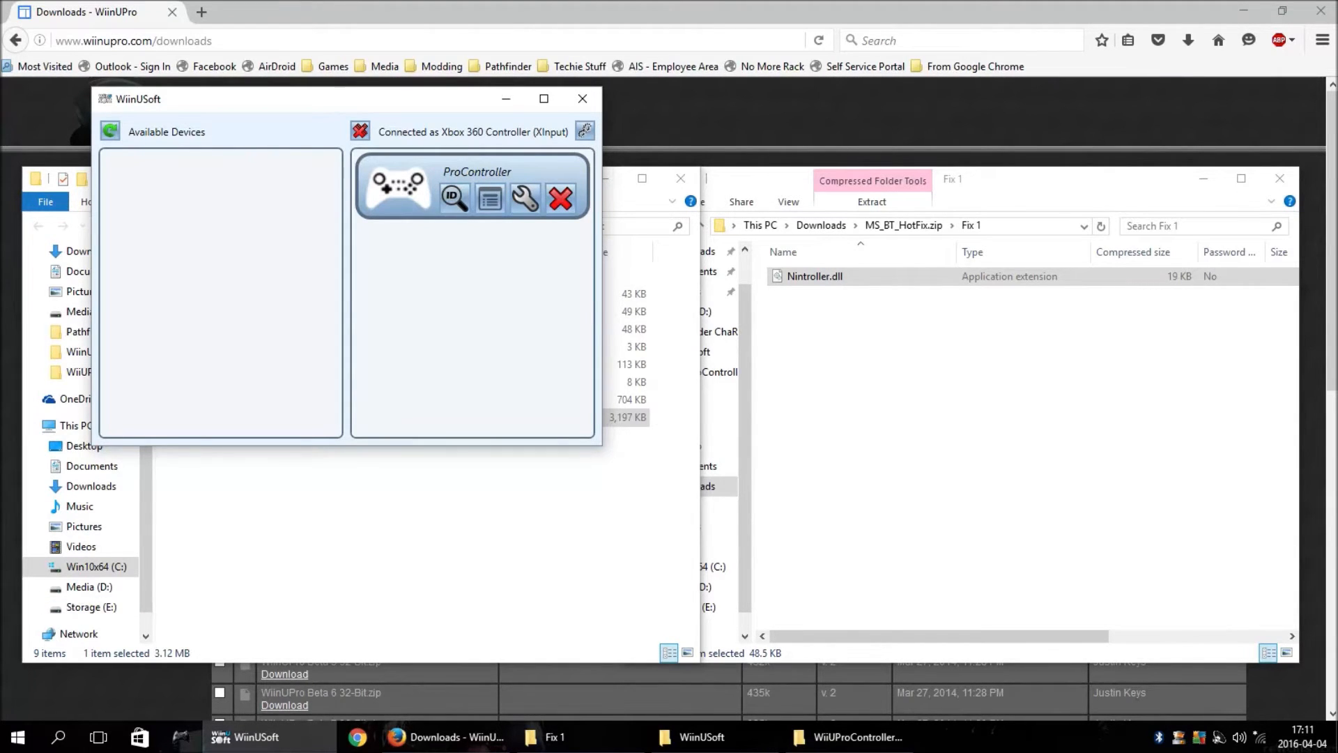
left_click(17, 736)
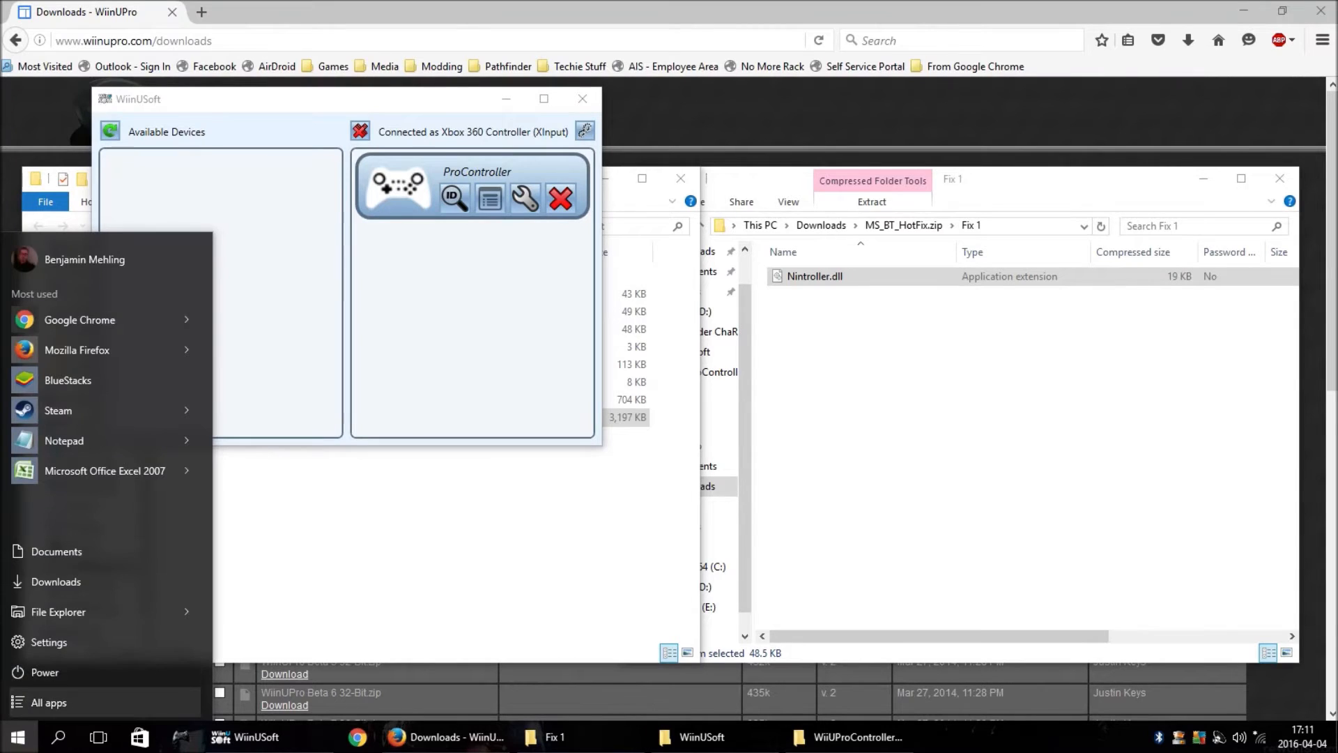
scroll("down", 3)
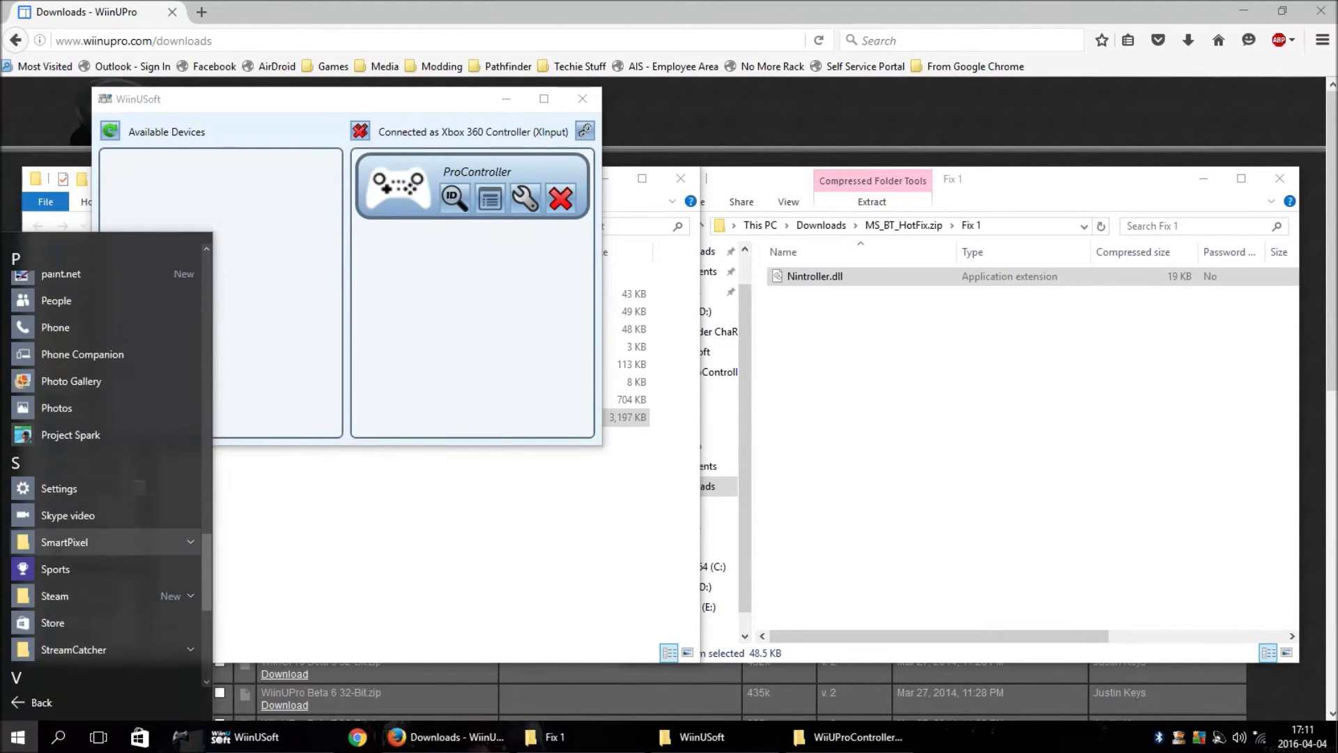
left_click(70, 434)
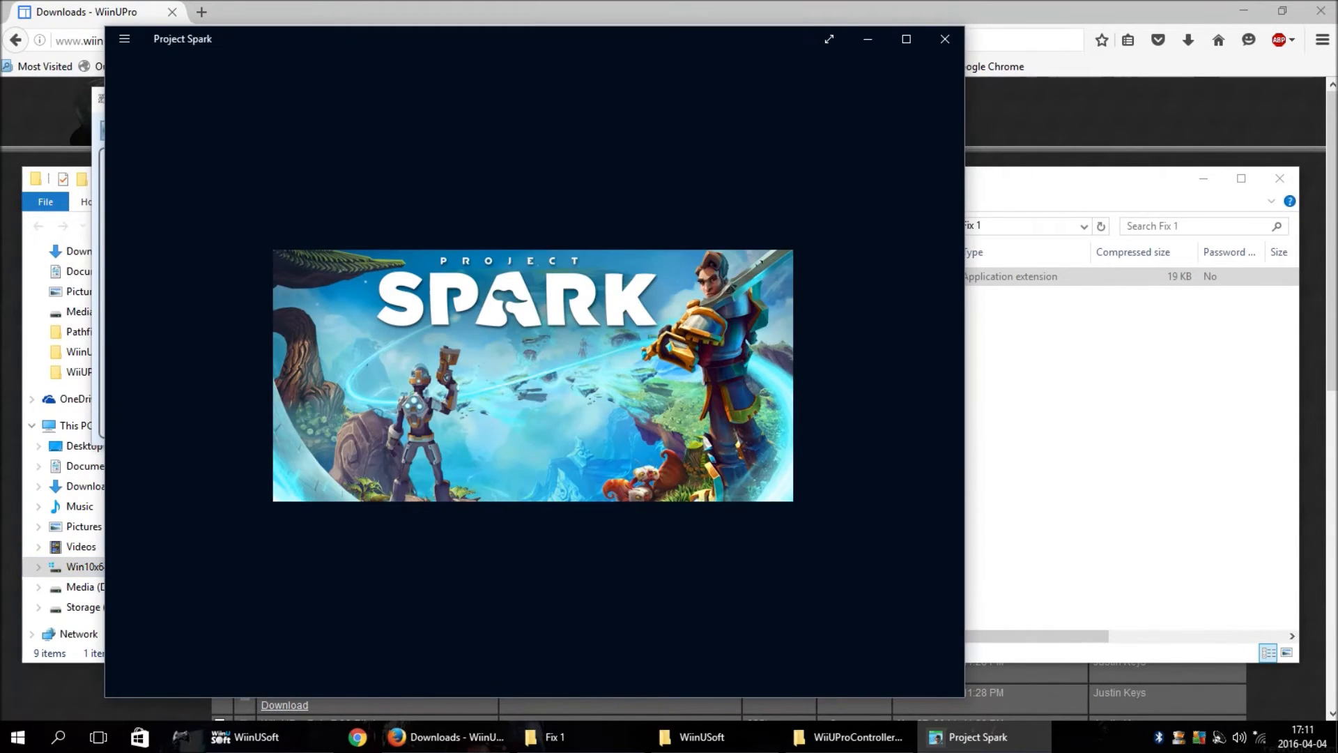
Step: Move from Project Spark's Create screen to the main menu, then exit the game
left_click(828, 39)
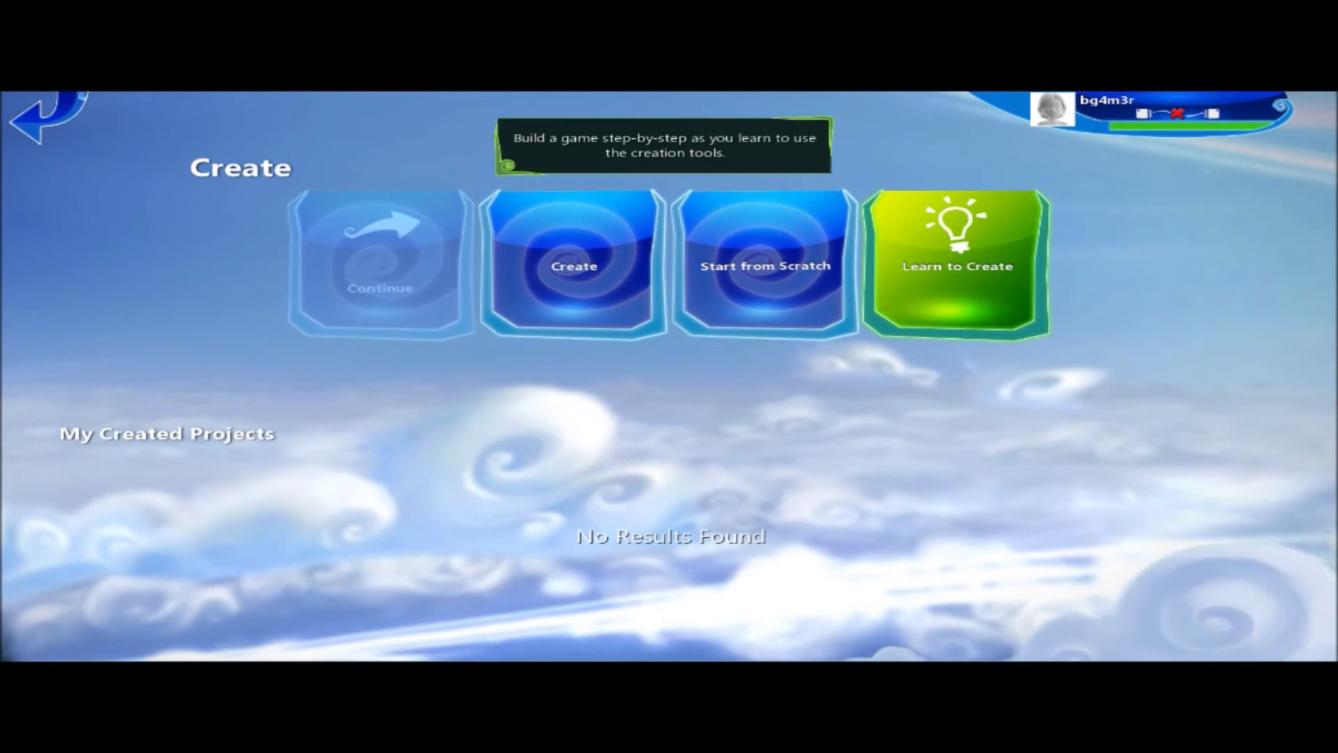
left_click(39, 119)
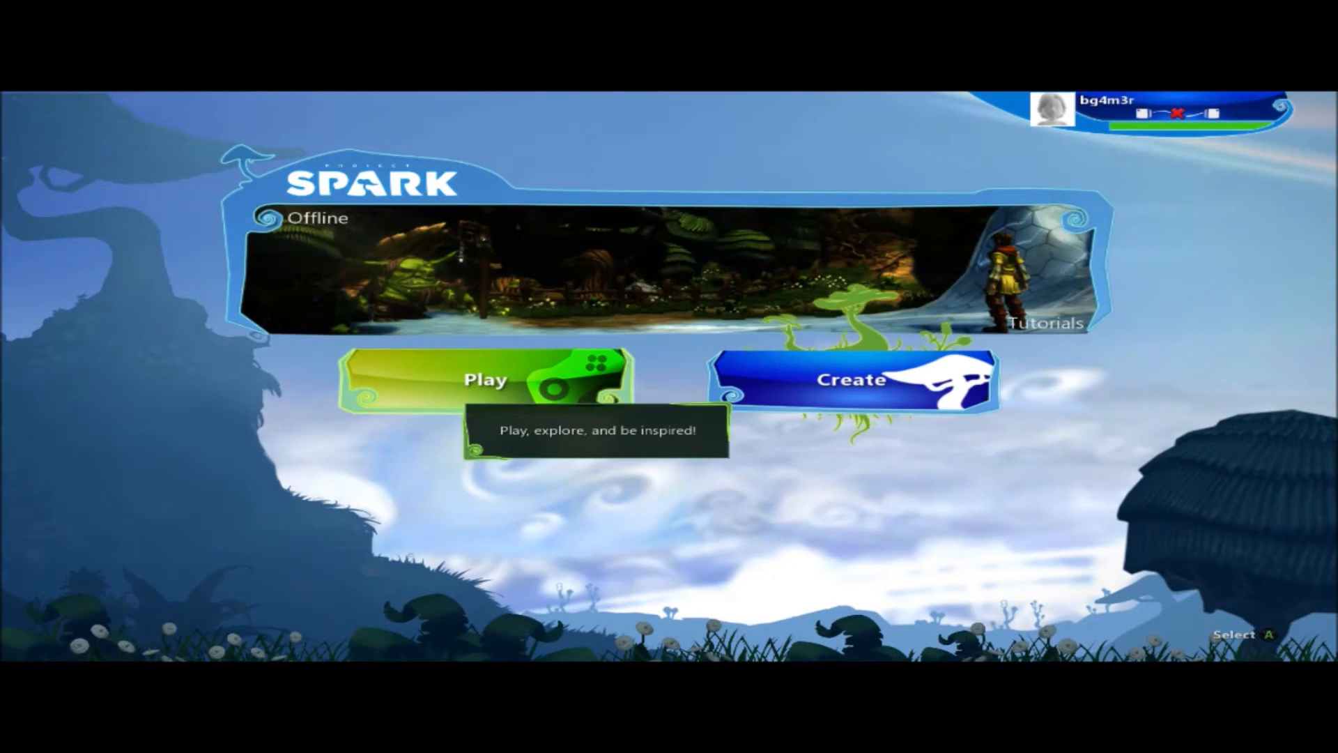
left_click(485, 380)
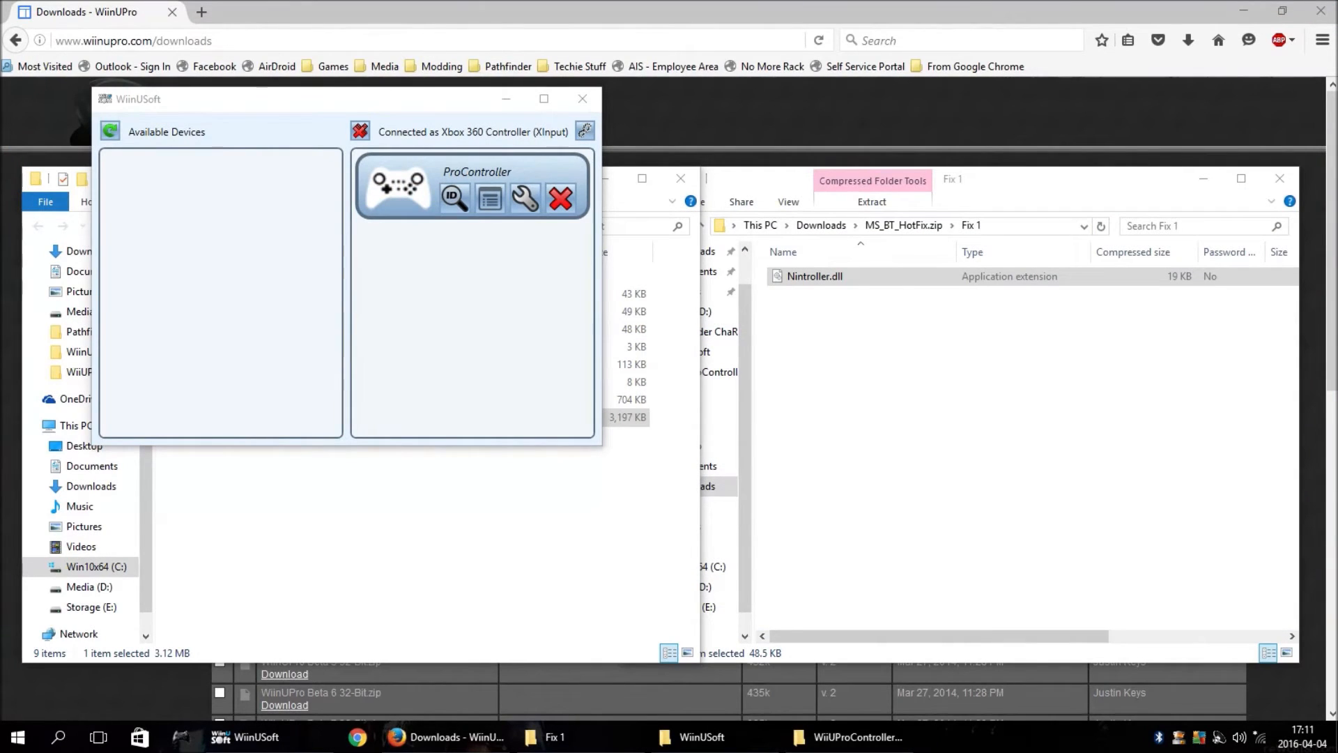
Step: Disconnect the ProController with its red X and close WiinUSoft
left_click(560, 198)
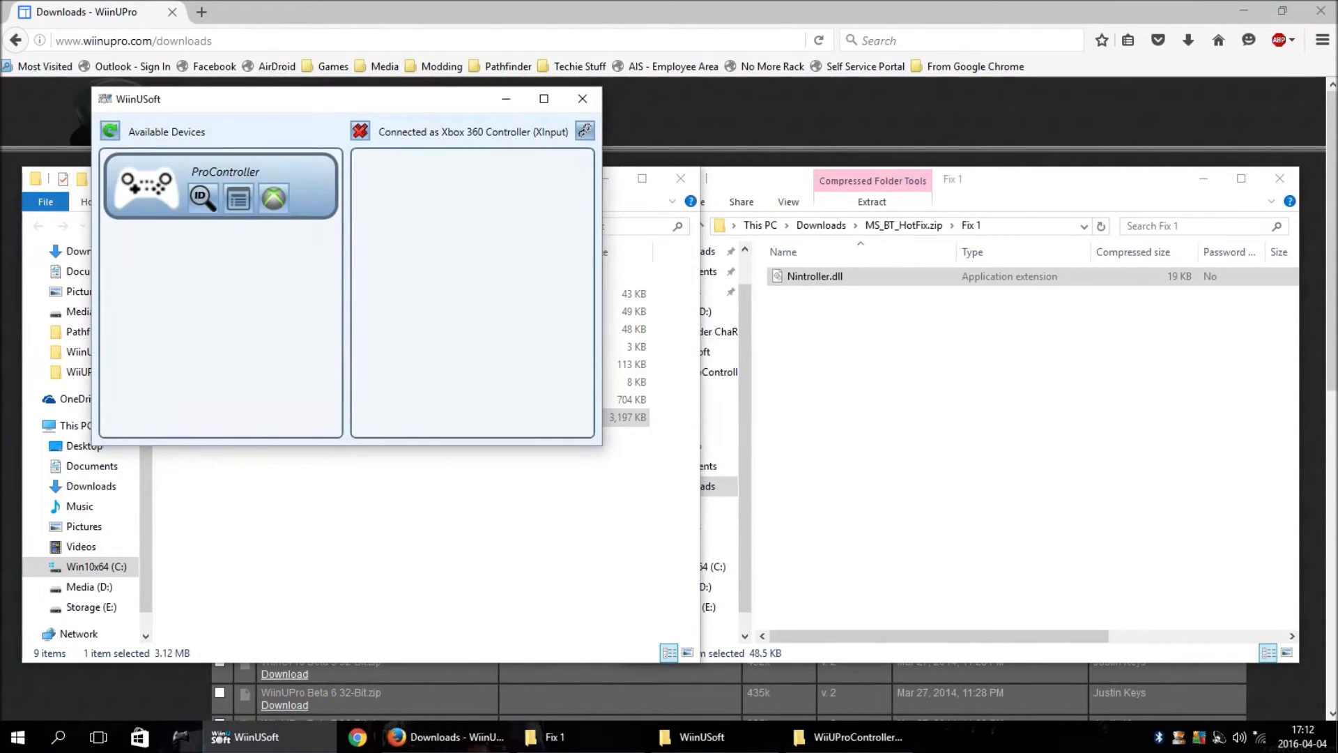
left_click(583, 99)
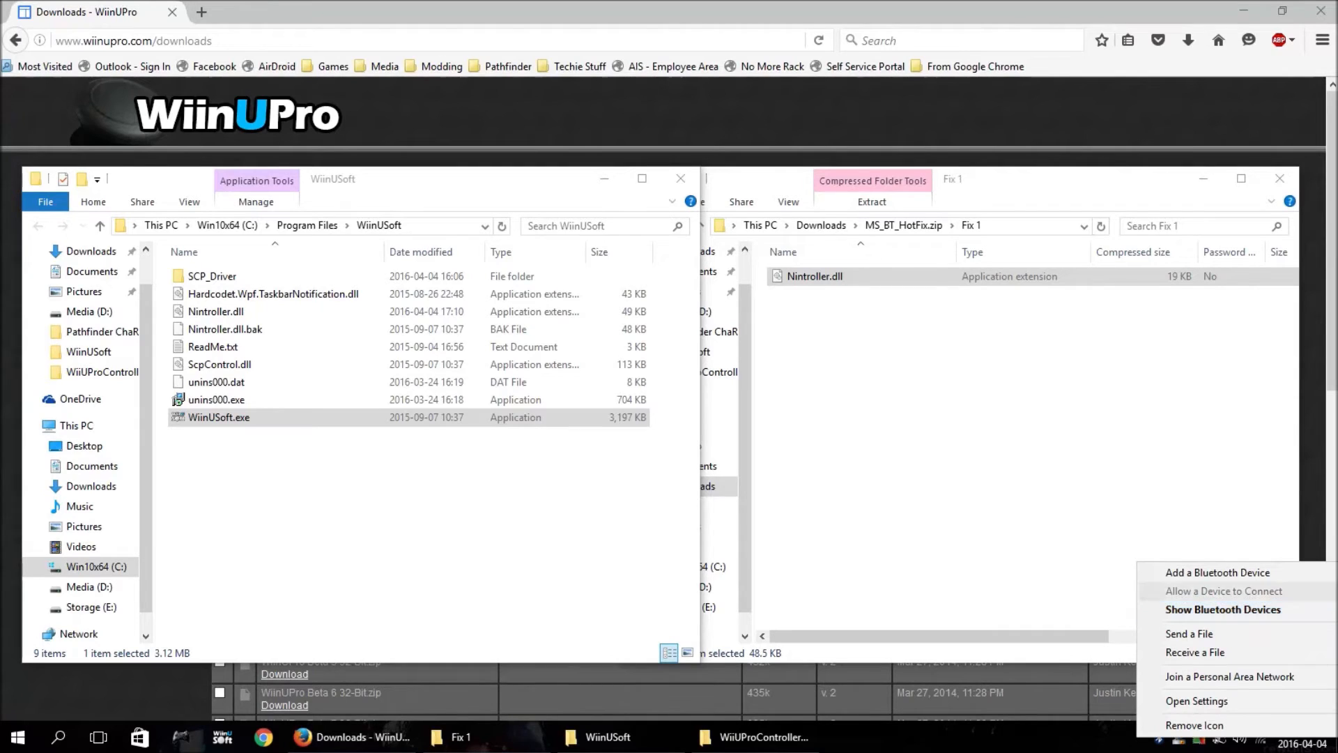
Step: Remove the Nintendo RVL-CNT-01-UC controller from Bluetooth devices and confirm with Yes
left_click(1221, 609)
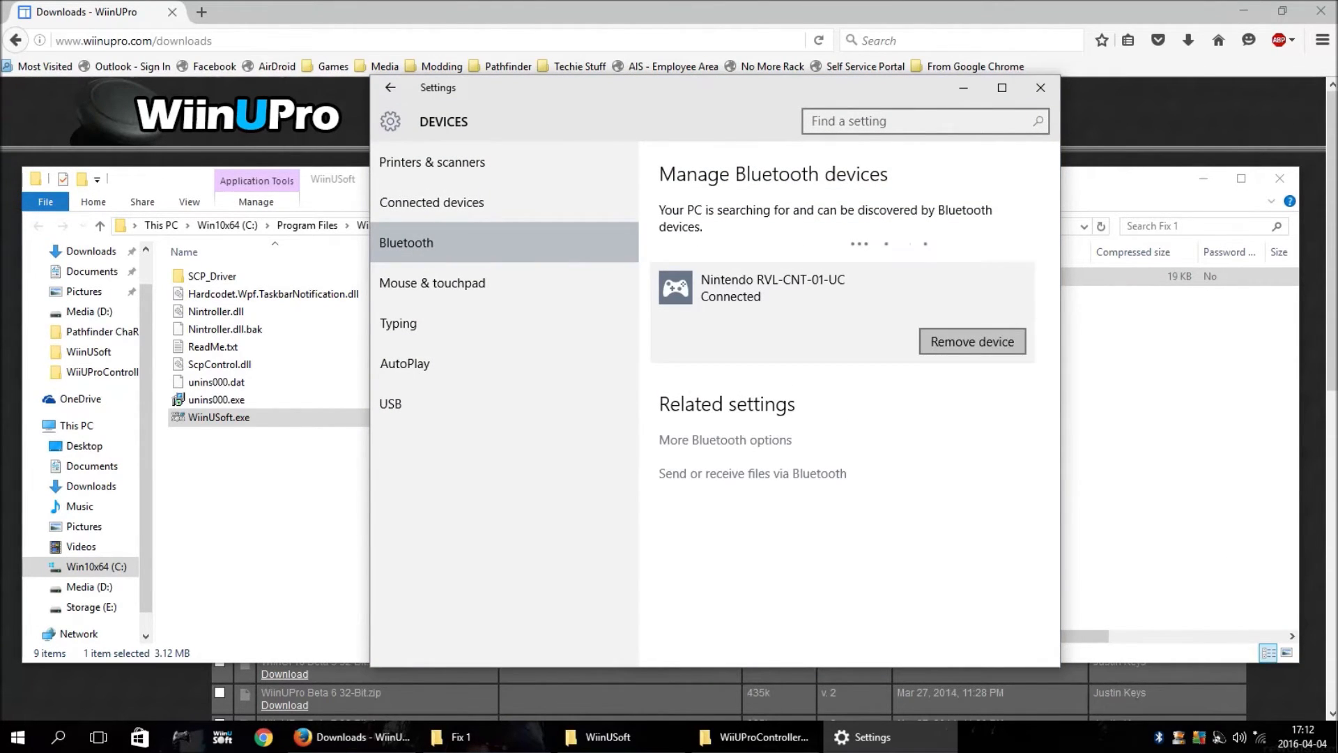
left_click(971, 342)
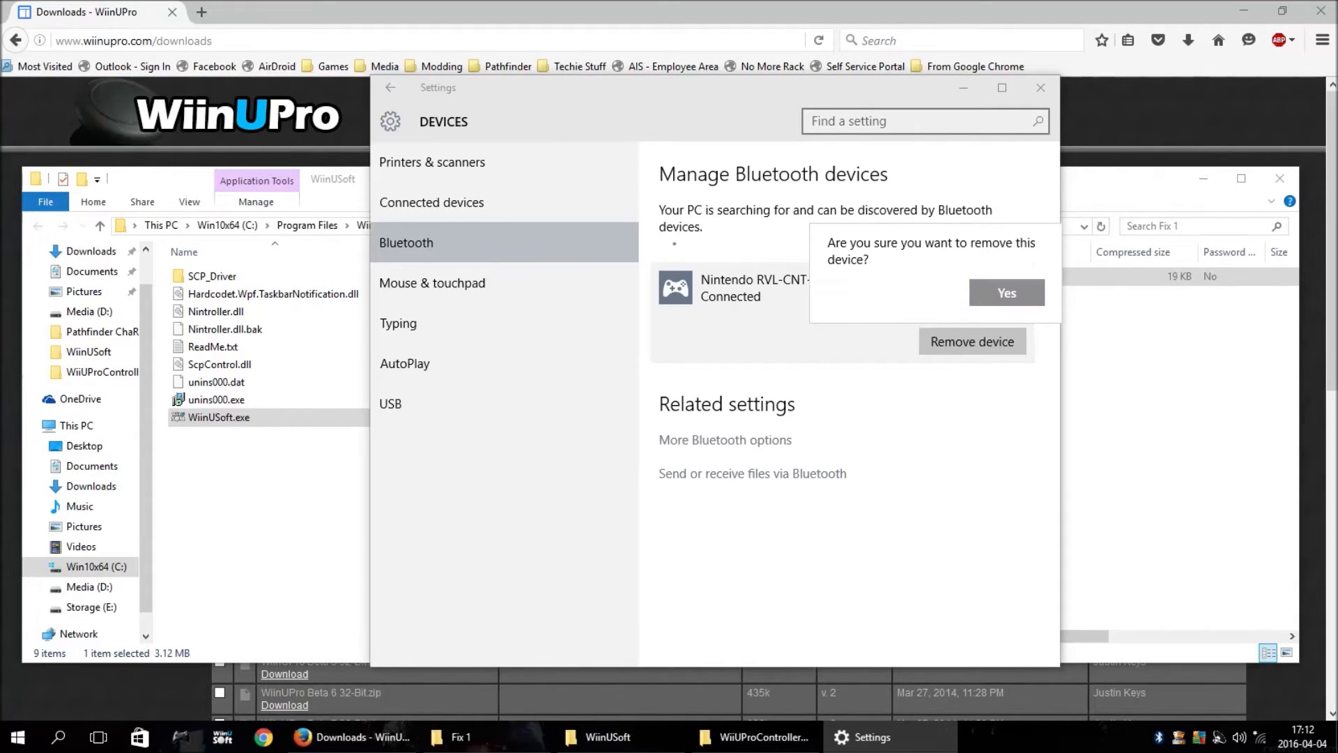
left_click(1007, 293)
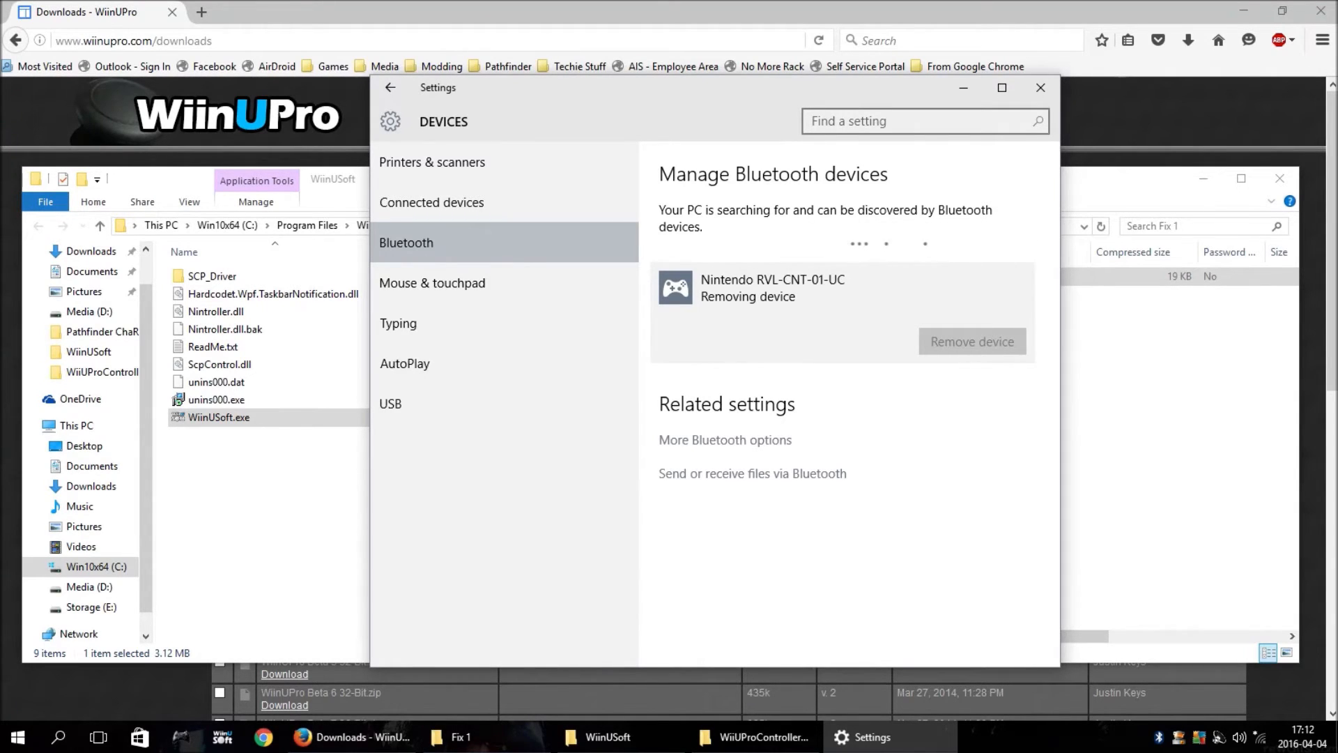
left_click(970, 341)
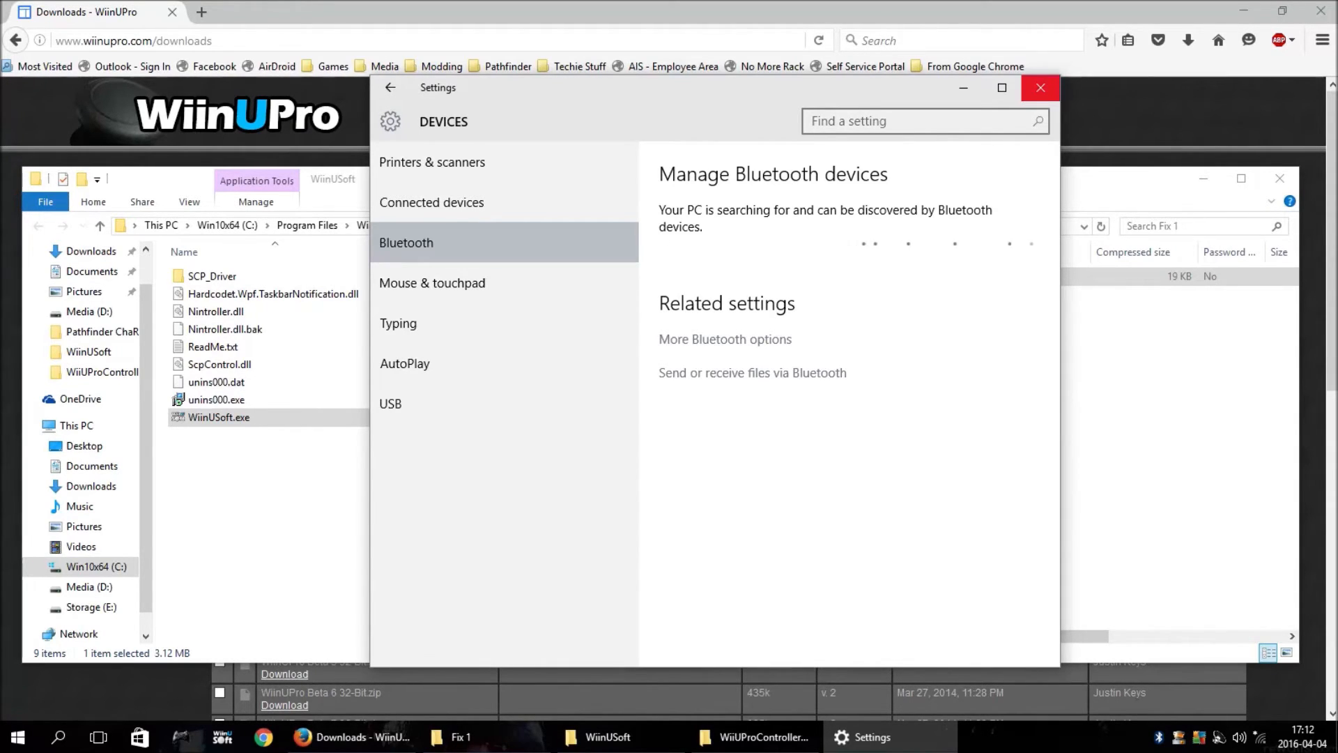
Step: Close Settings, open the archive's Fix 2 folder, and close the WiinUSoft folder window
left_click(1040, 87)
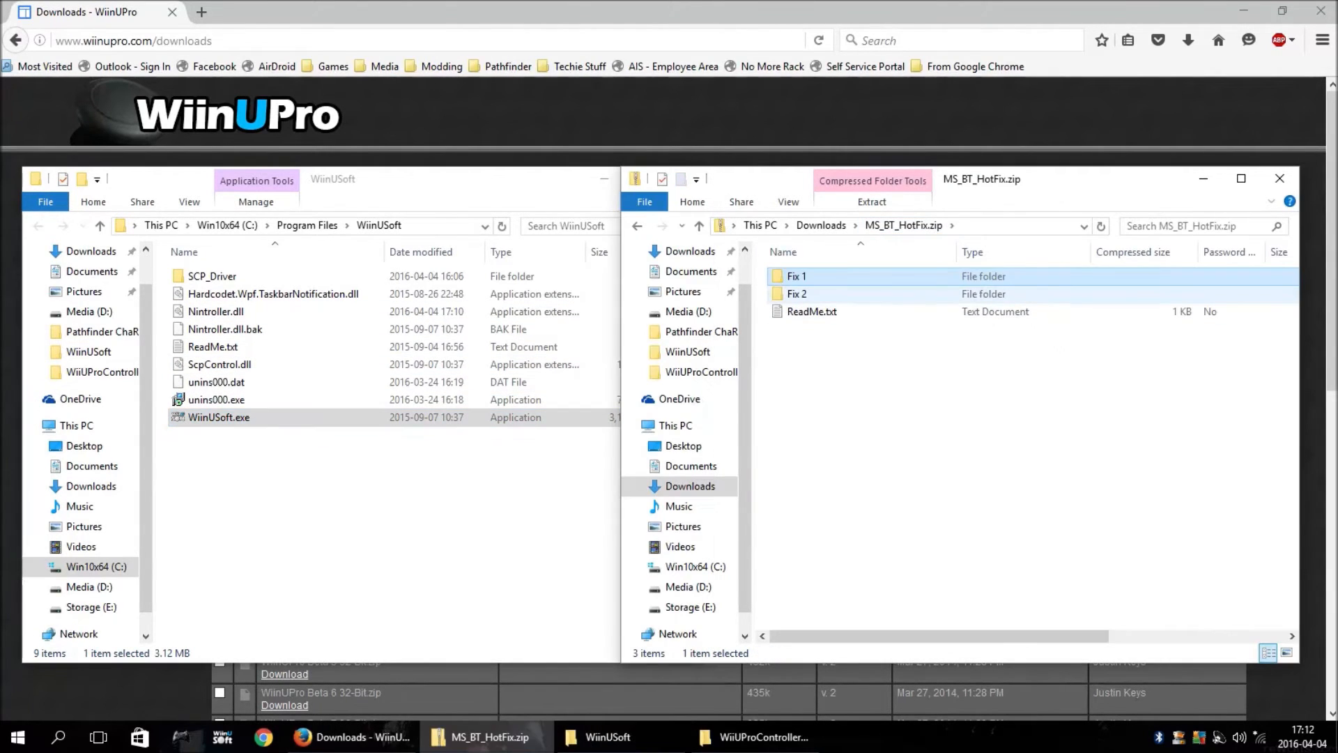
double_click(795, 294)
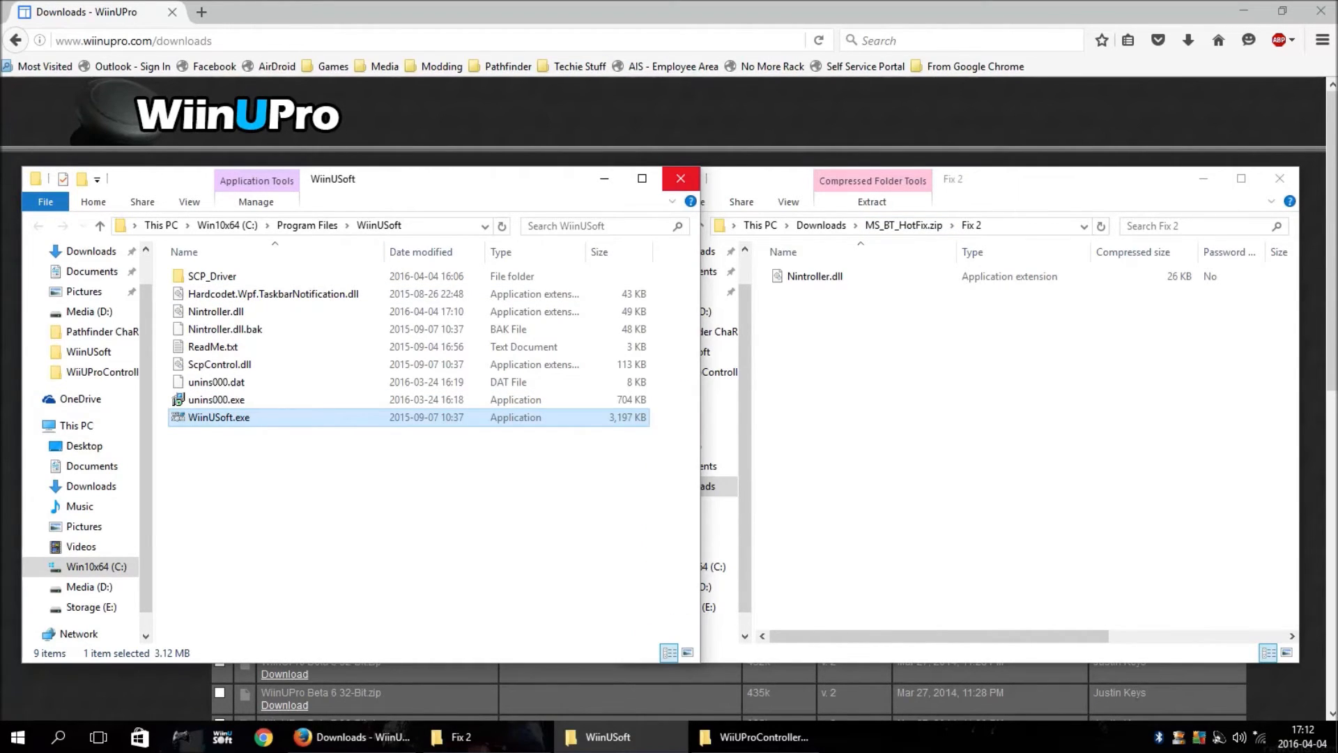
left_click(680, 178)
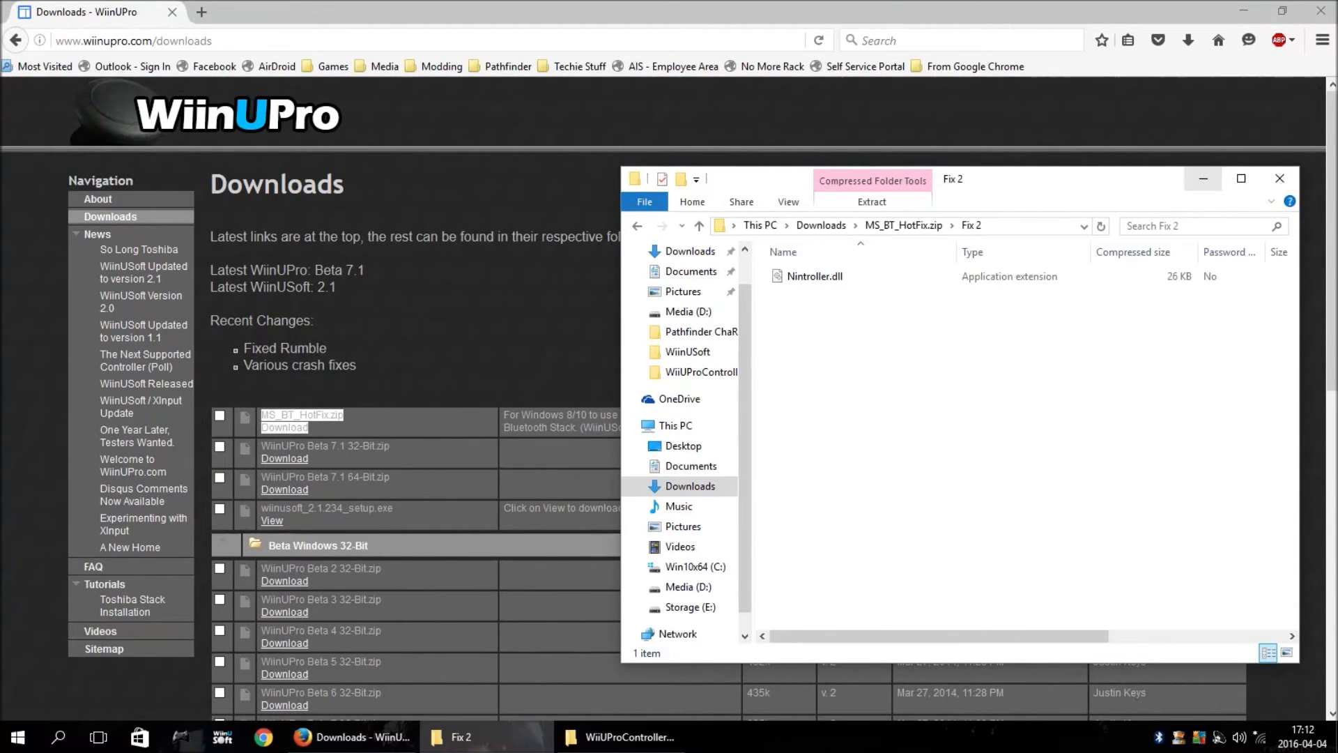
Step: Close the Fix 2 window and select WUProLib.dll.bak in the WiiUProControllerWin folder
left_click(1280, 179)
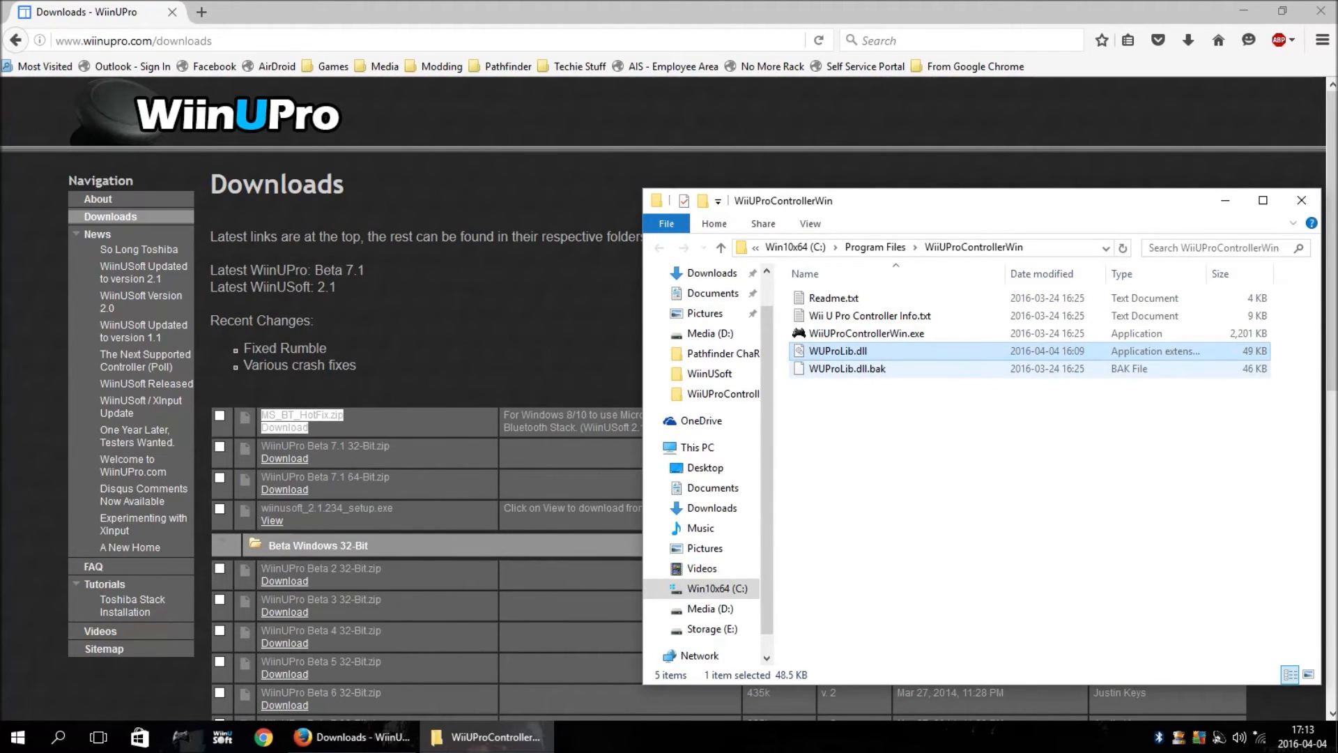
left_click(847, 368)
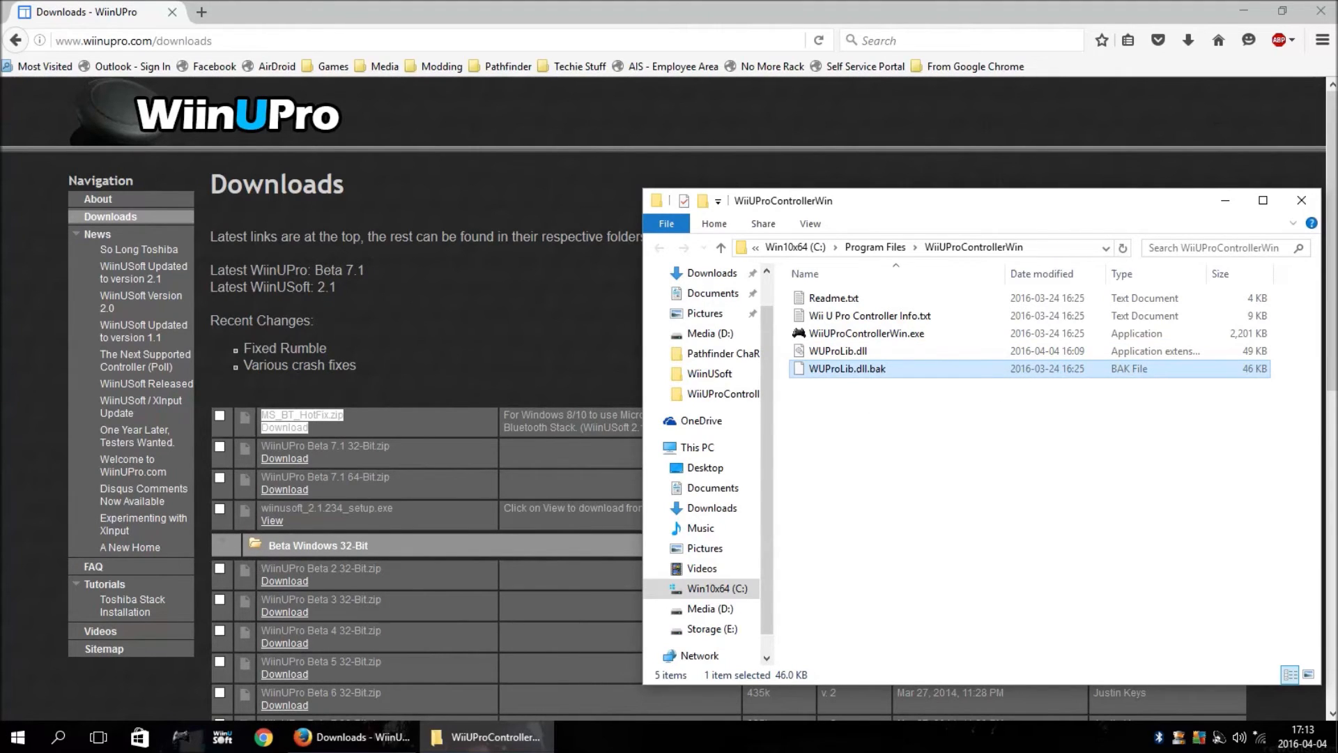
mouse_move(846, 368)
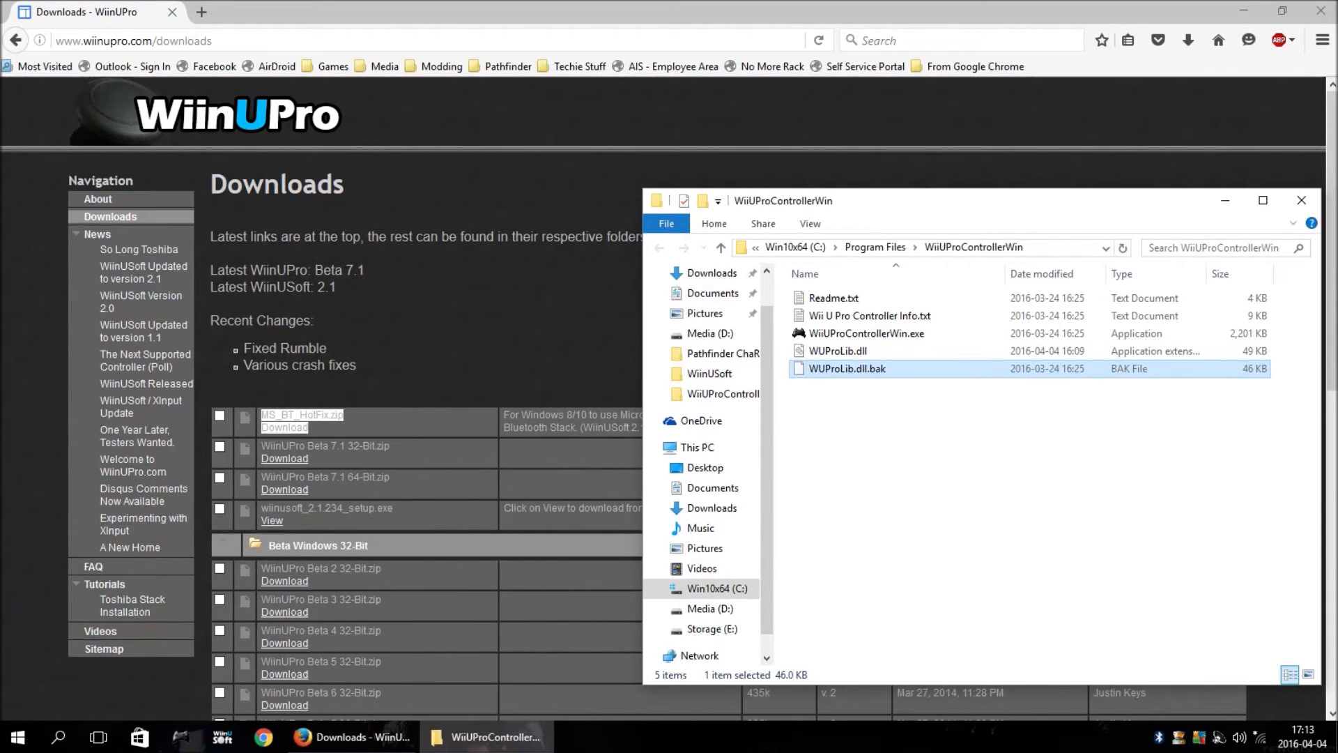
Step: Add a Bluetooth device and pair the Nintendo RVL-CNT-01-UC controller with a blank passcode
right_click(1180, 737)
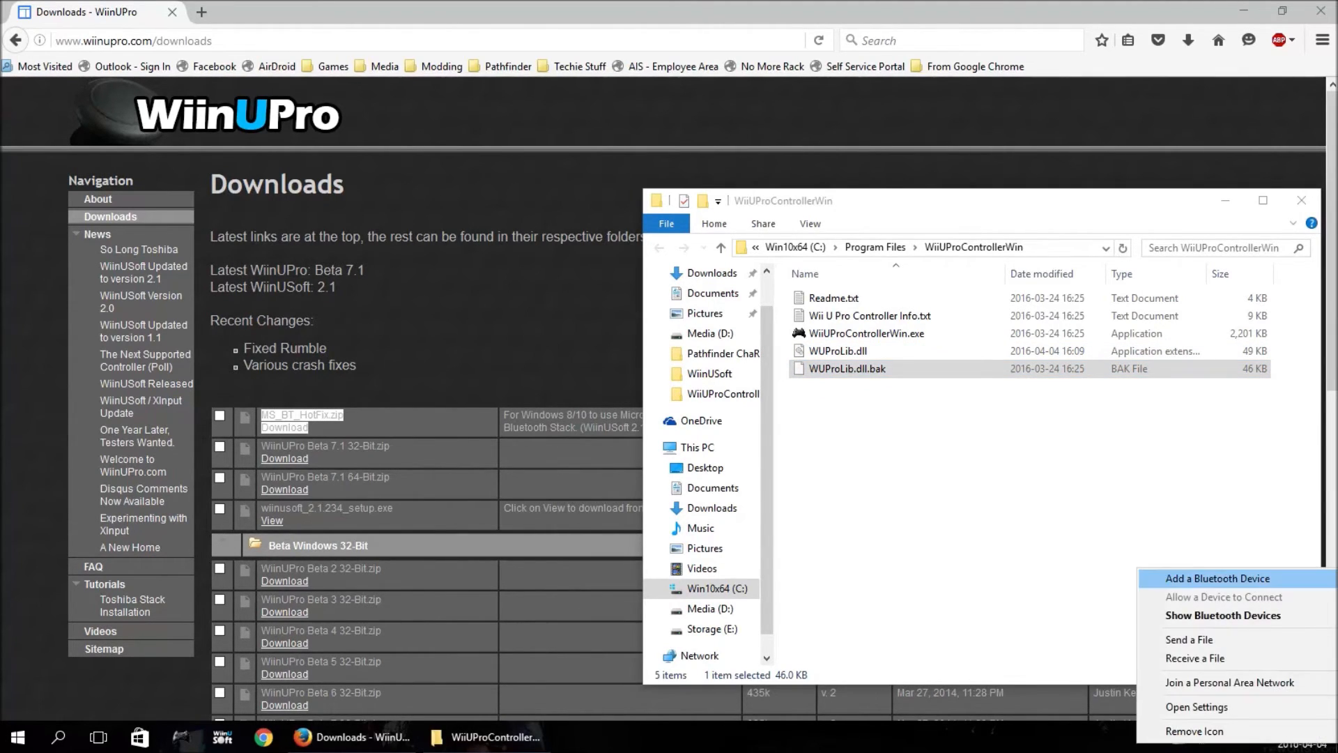
left_click(1197, 706)
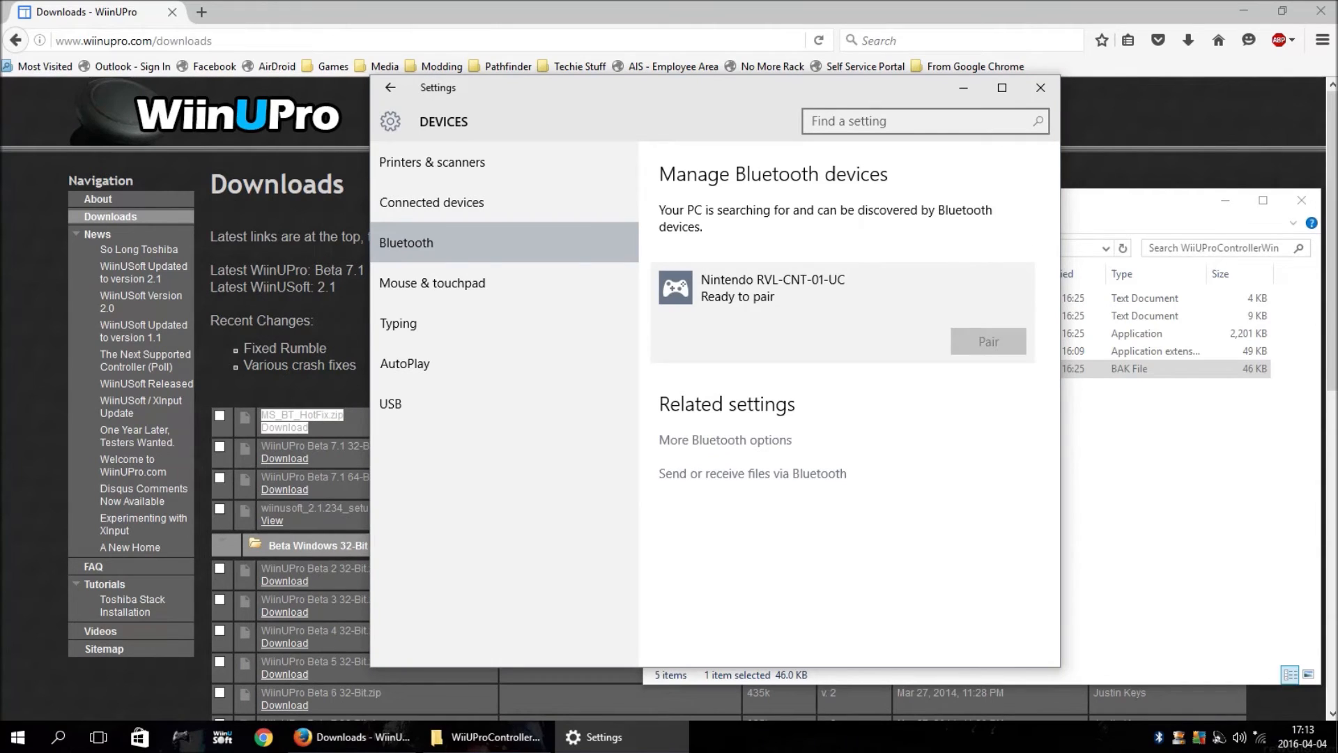
left_click(986, 341)
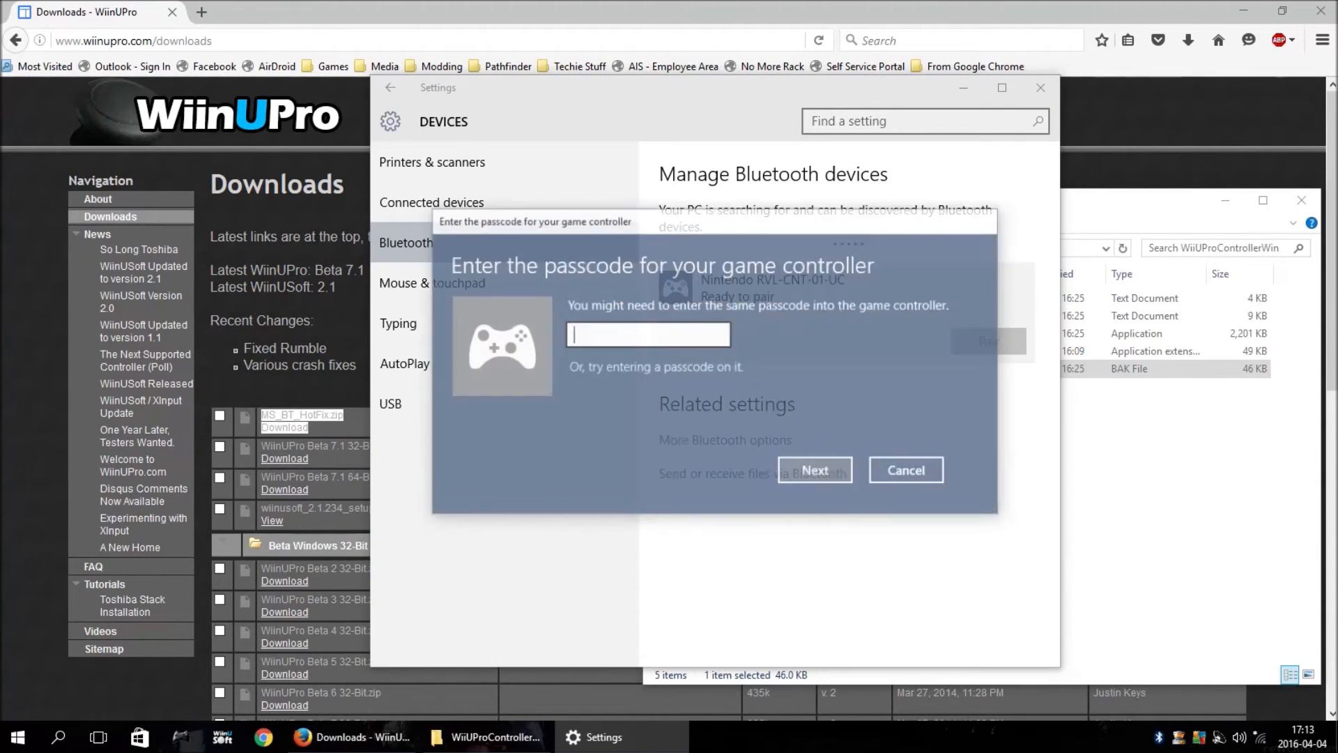
left_click(813, 471)
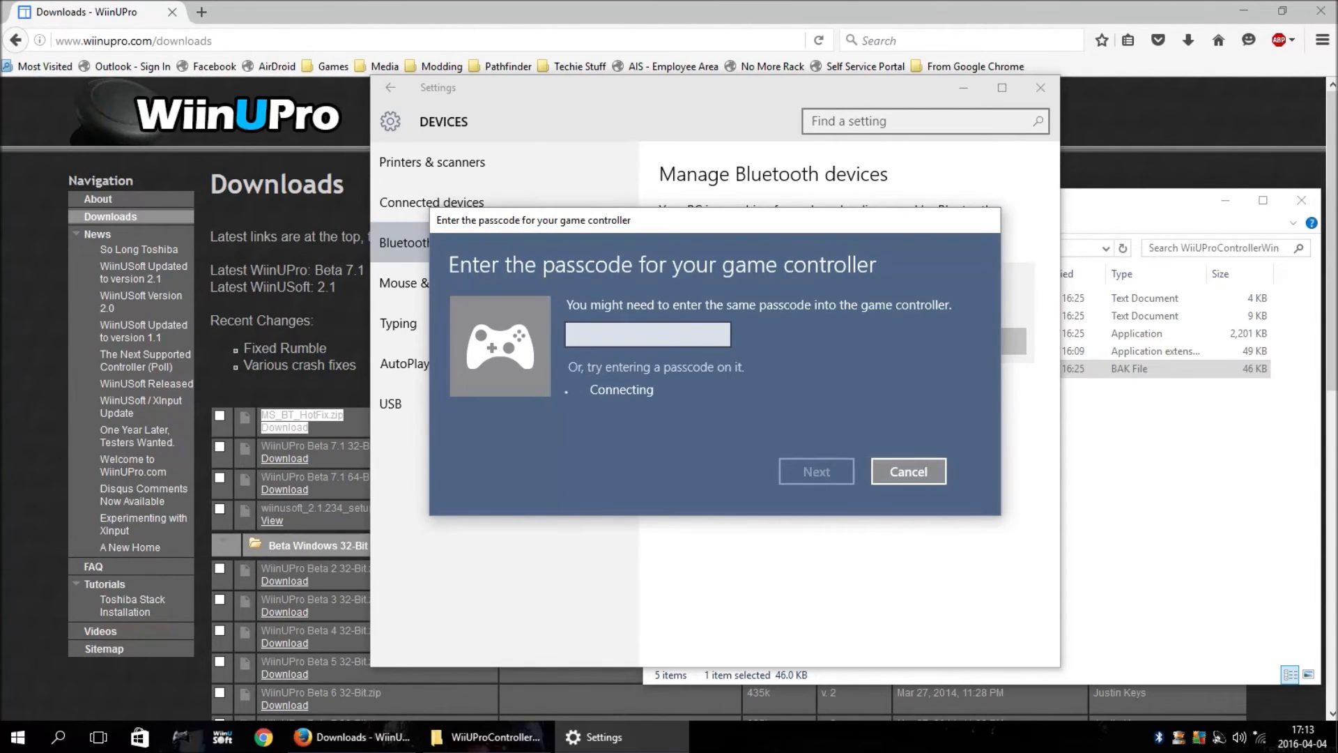
left_click(906, 471)
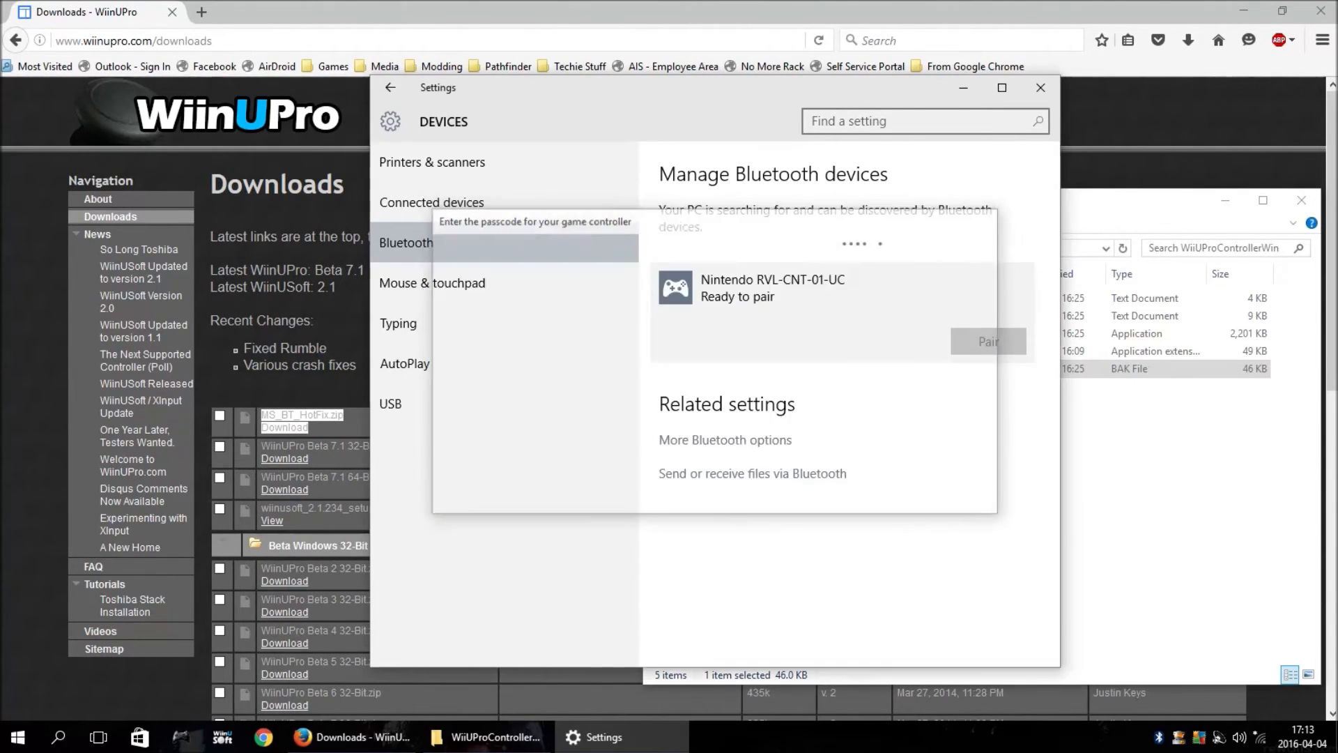
left_click(987, 342)
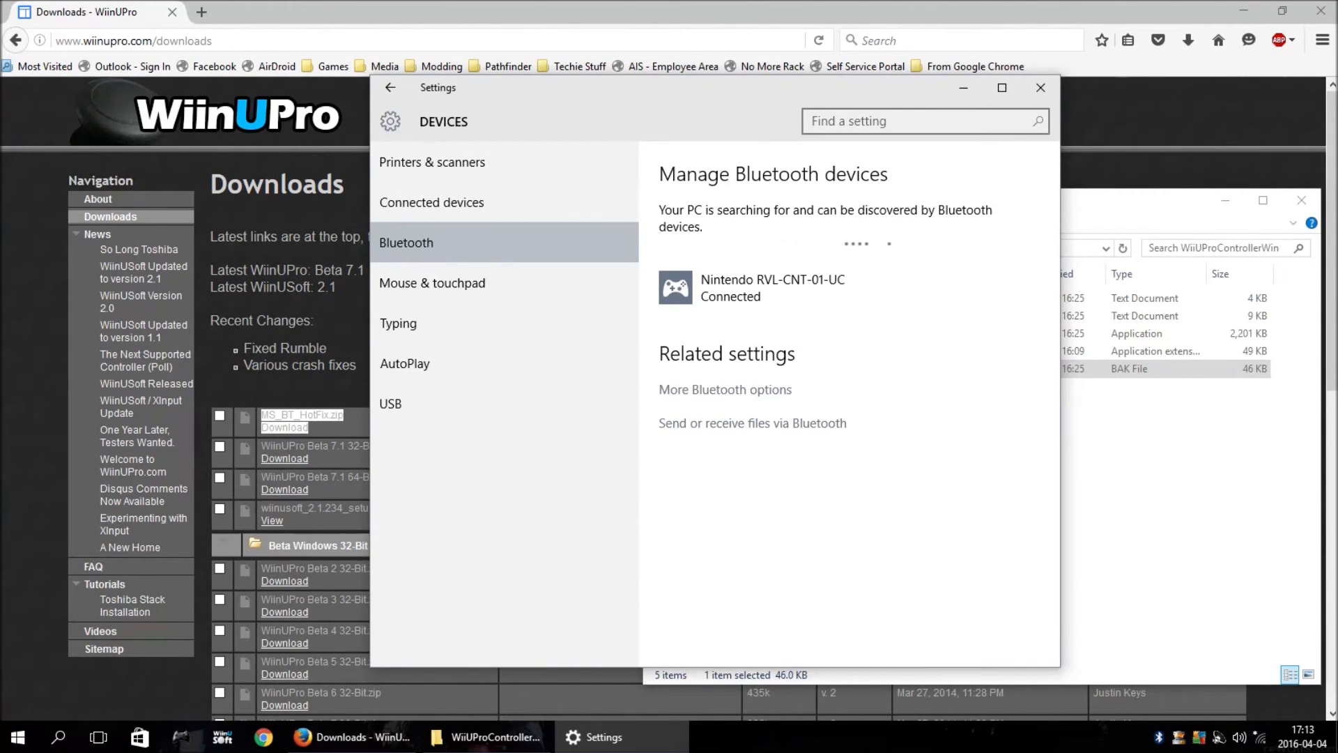
Step: Launch WiiUProControllerWin.exe, dismiss its WUProLib exception and crash report, and close the window
left_click(1040, 88)
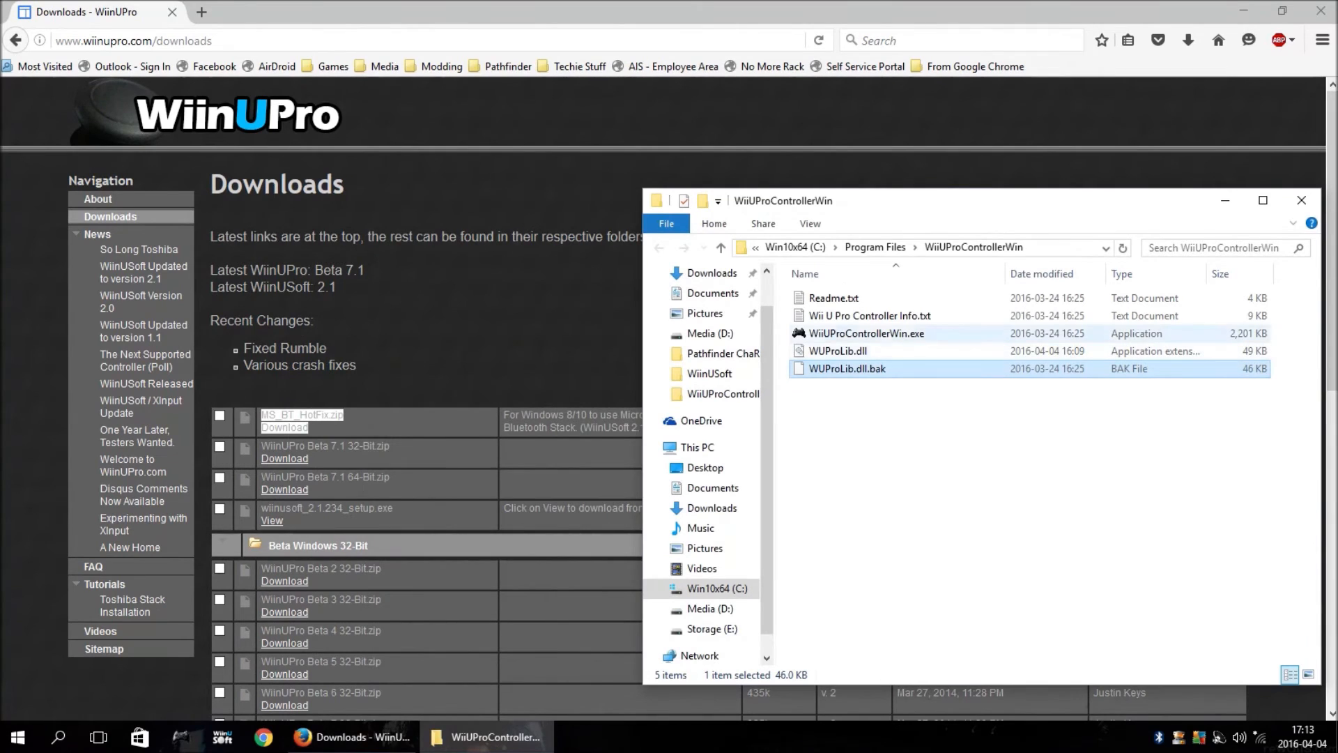
mouse_move(866, 333)
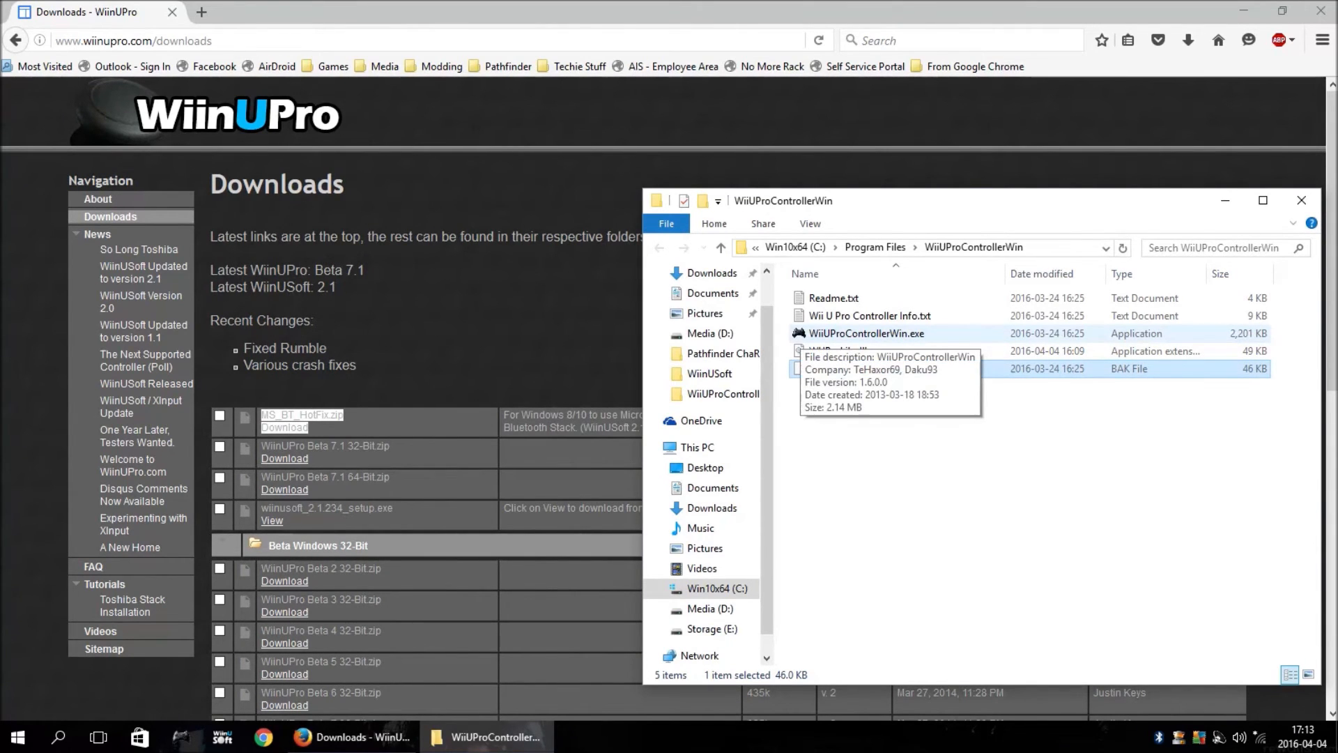
left_click(866, 333)
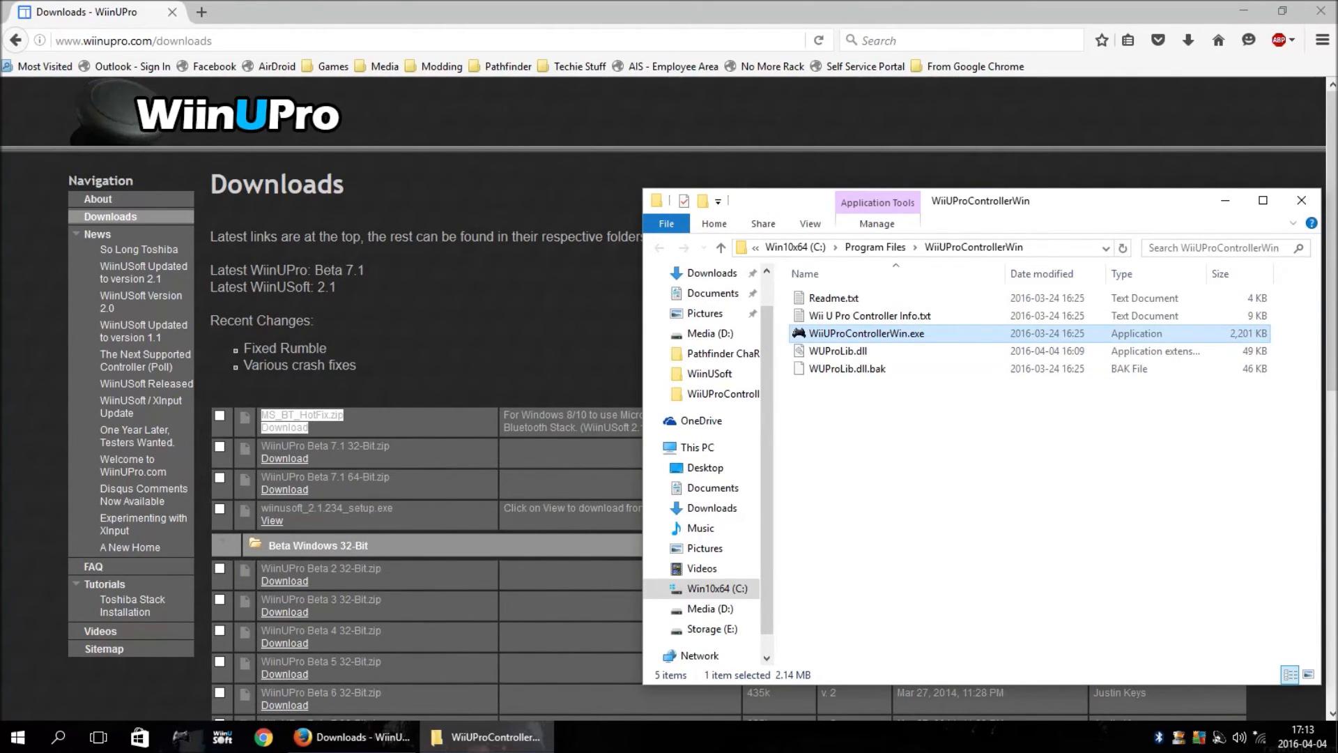
double_click(865, 333)
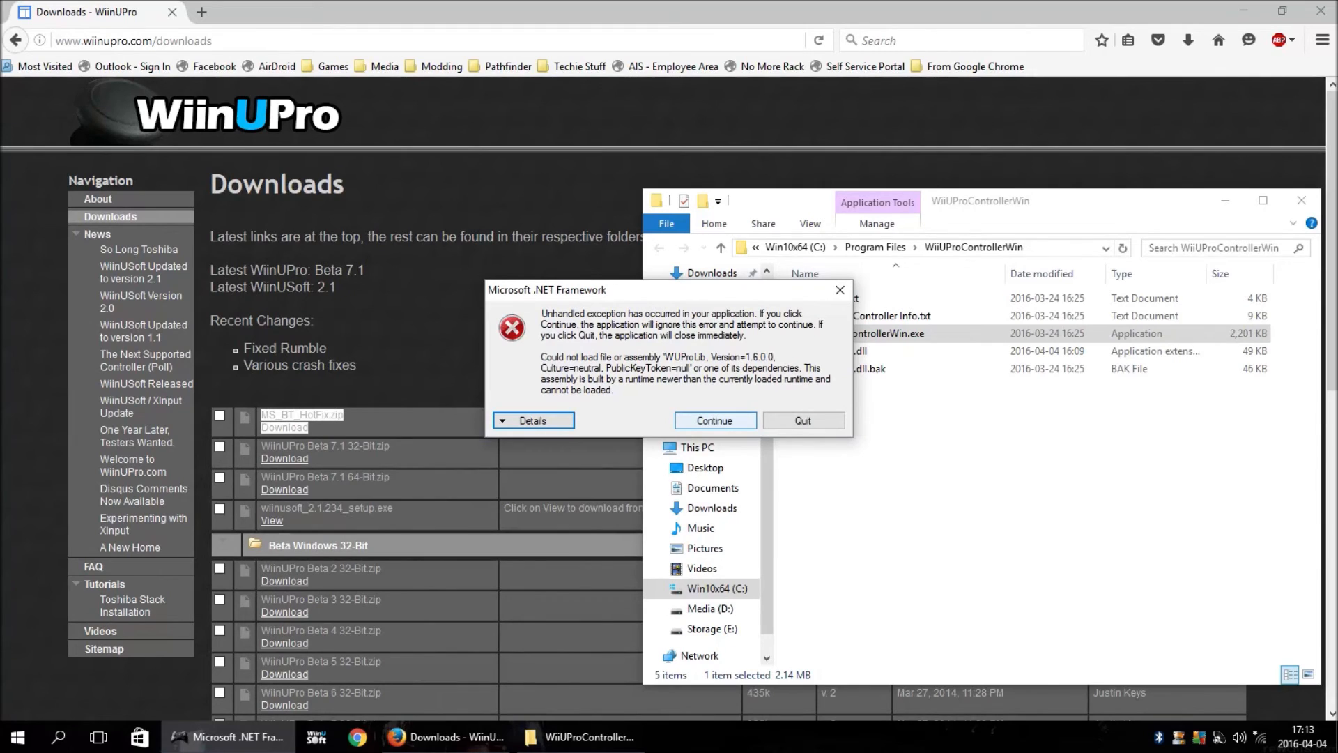
left_click(715, 420)
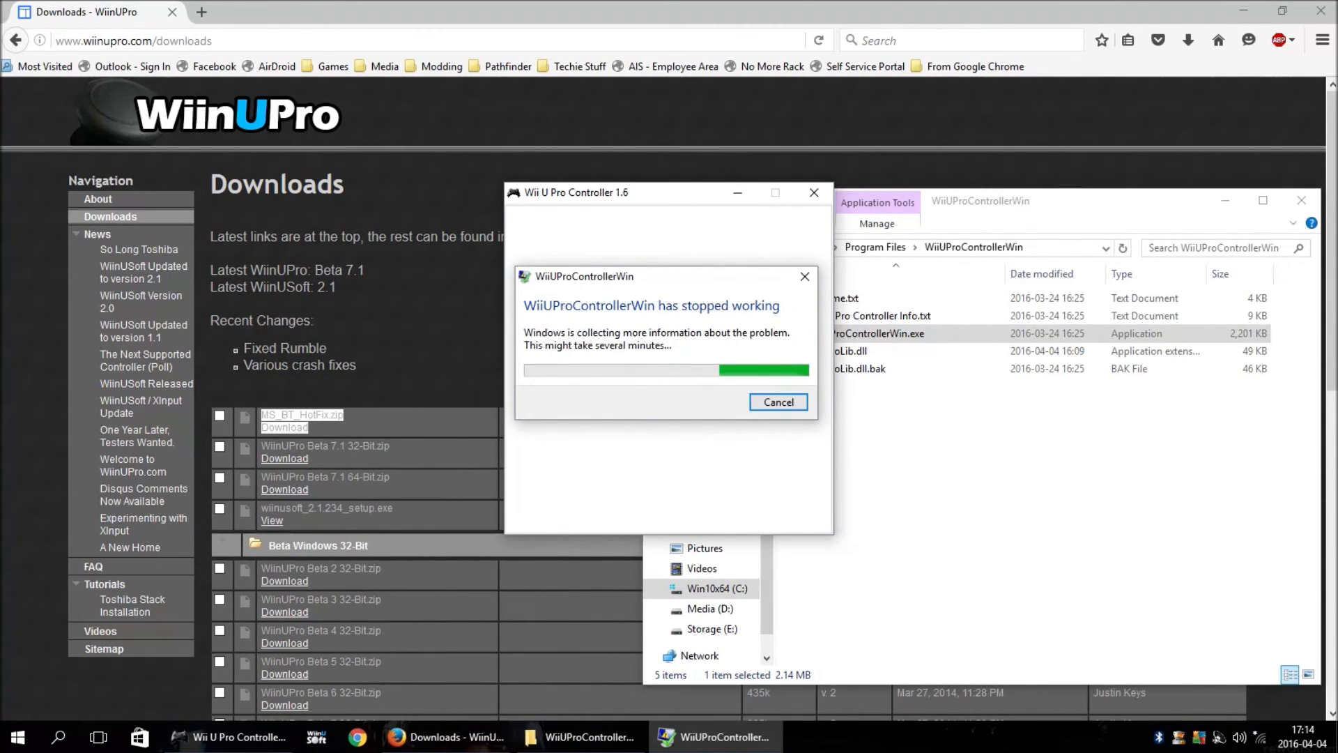
left_click(776, 402)
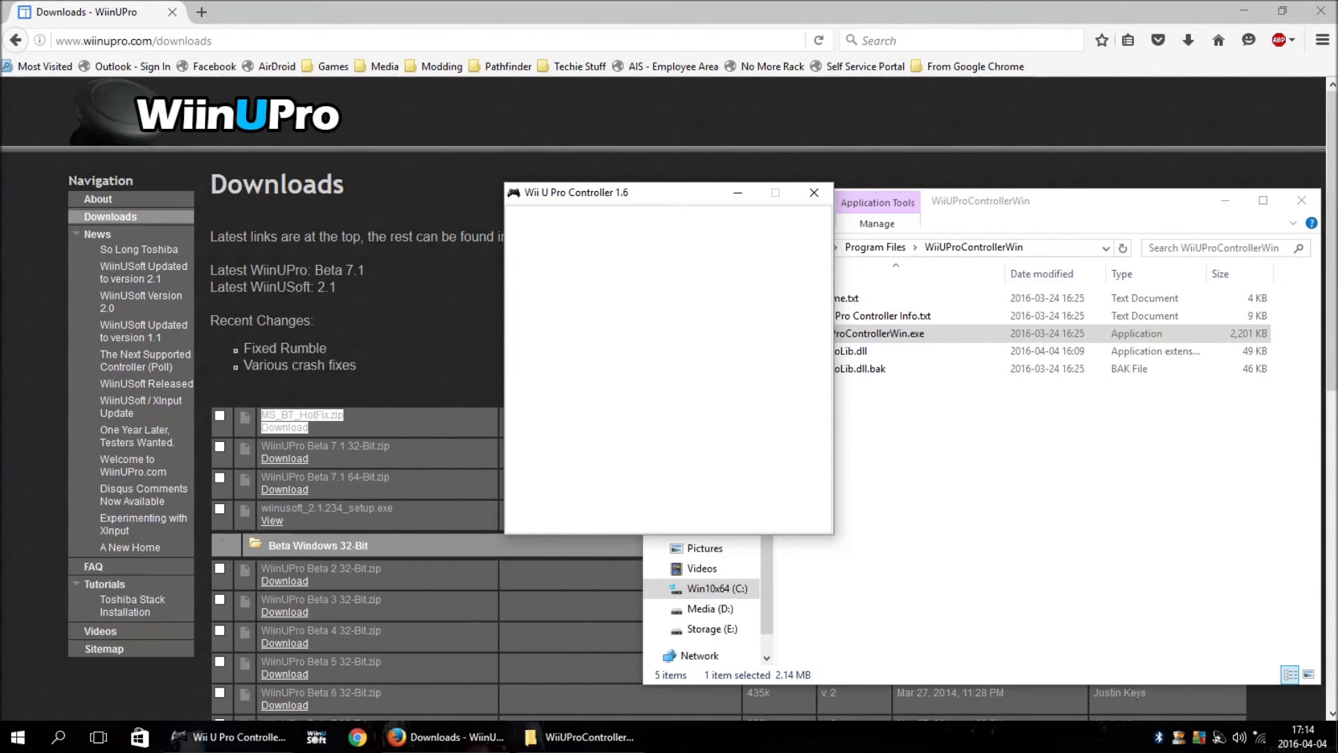
left_click(811, 193)
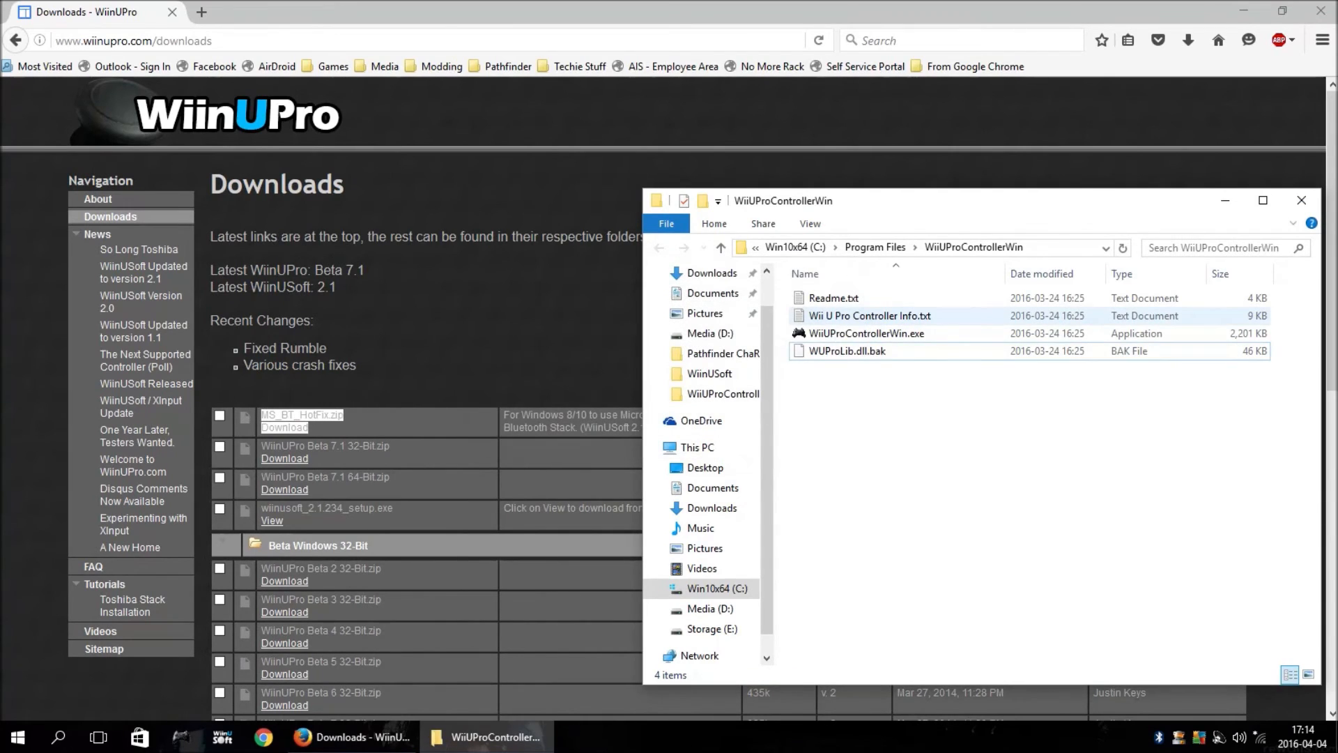
Step: Rename WUProLib.dll.bak back to WUProLib.dll, accepting the extension-change warning
right_click(844, 351)
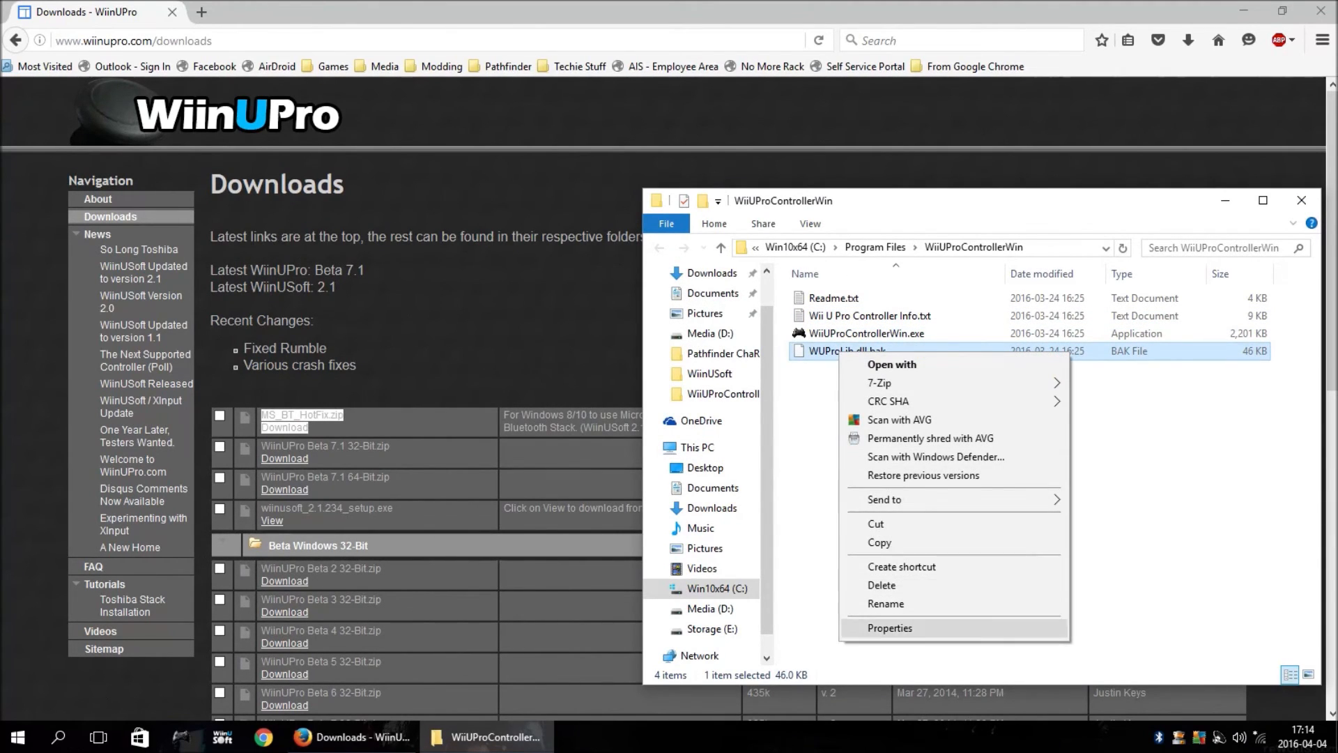
left_click(886, 603)
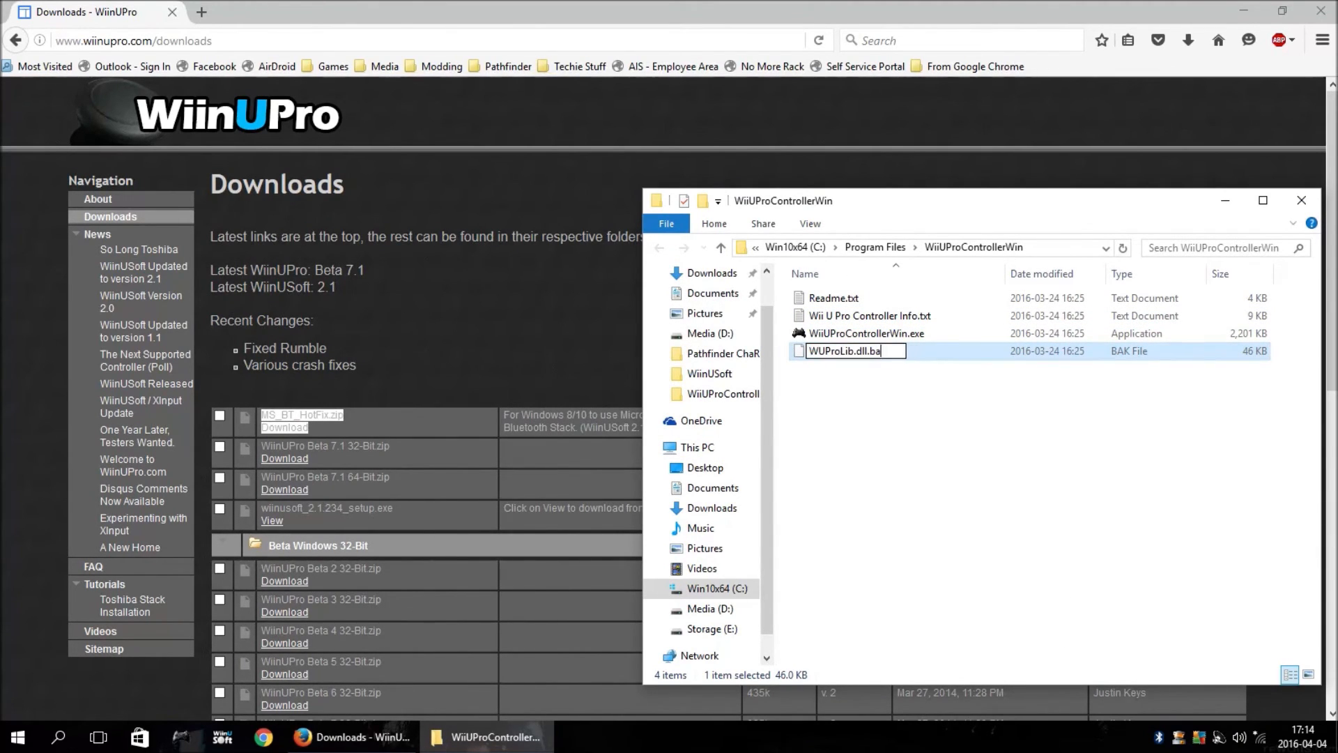
key("Return")
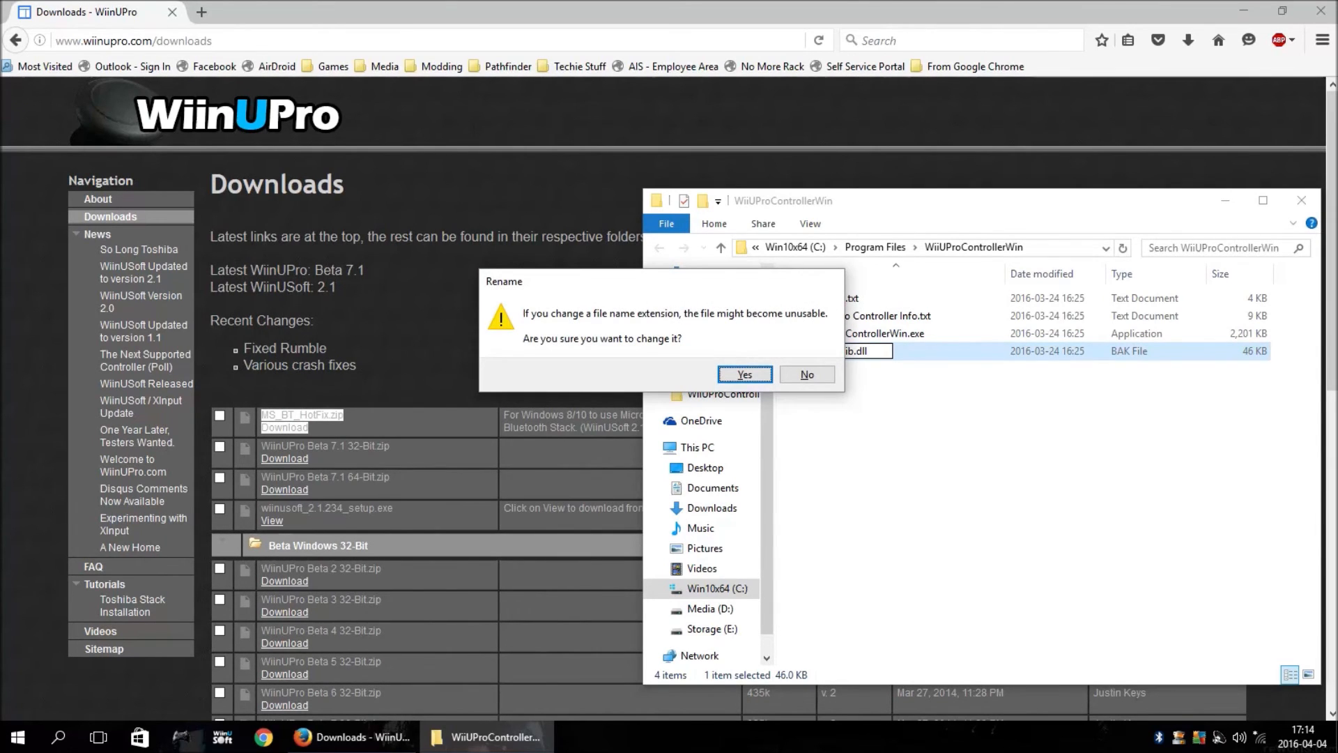
left_click(742, 375)
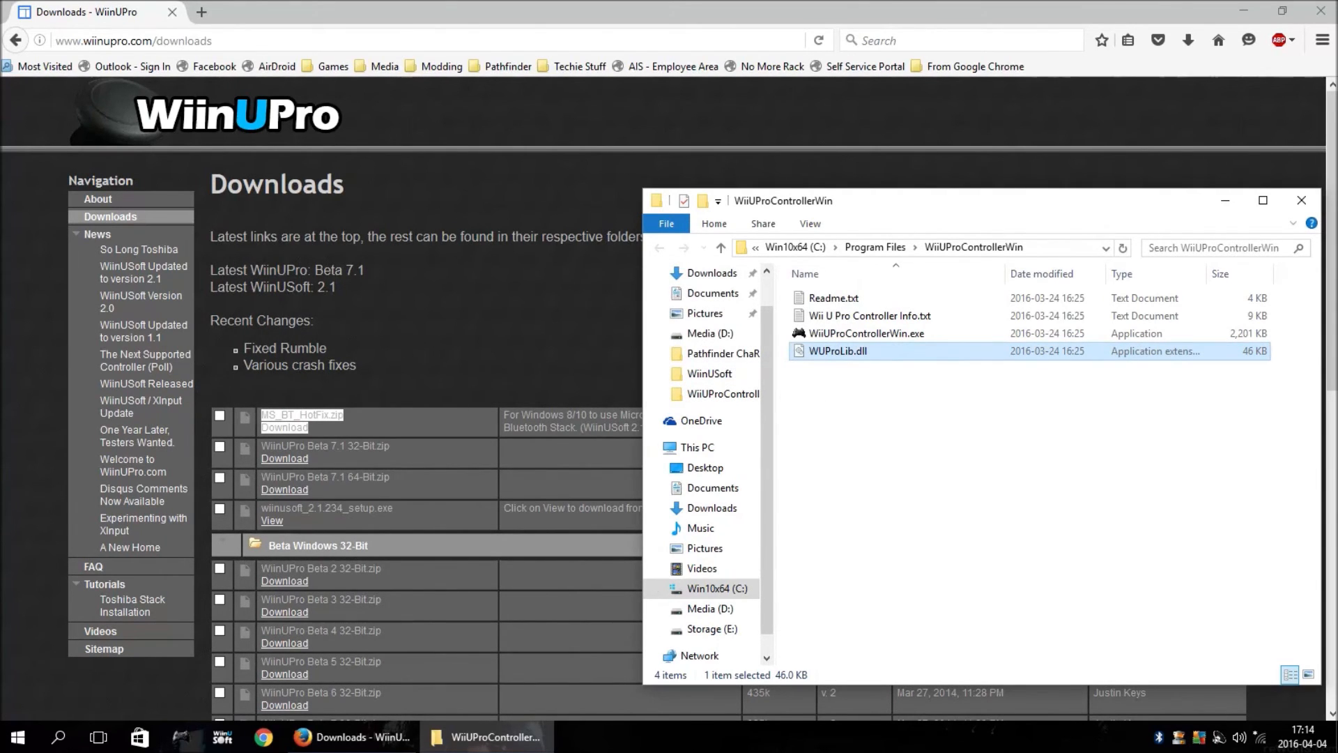
double_click(864, 333)
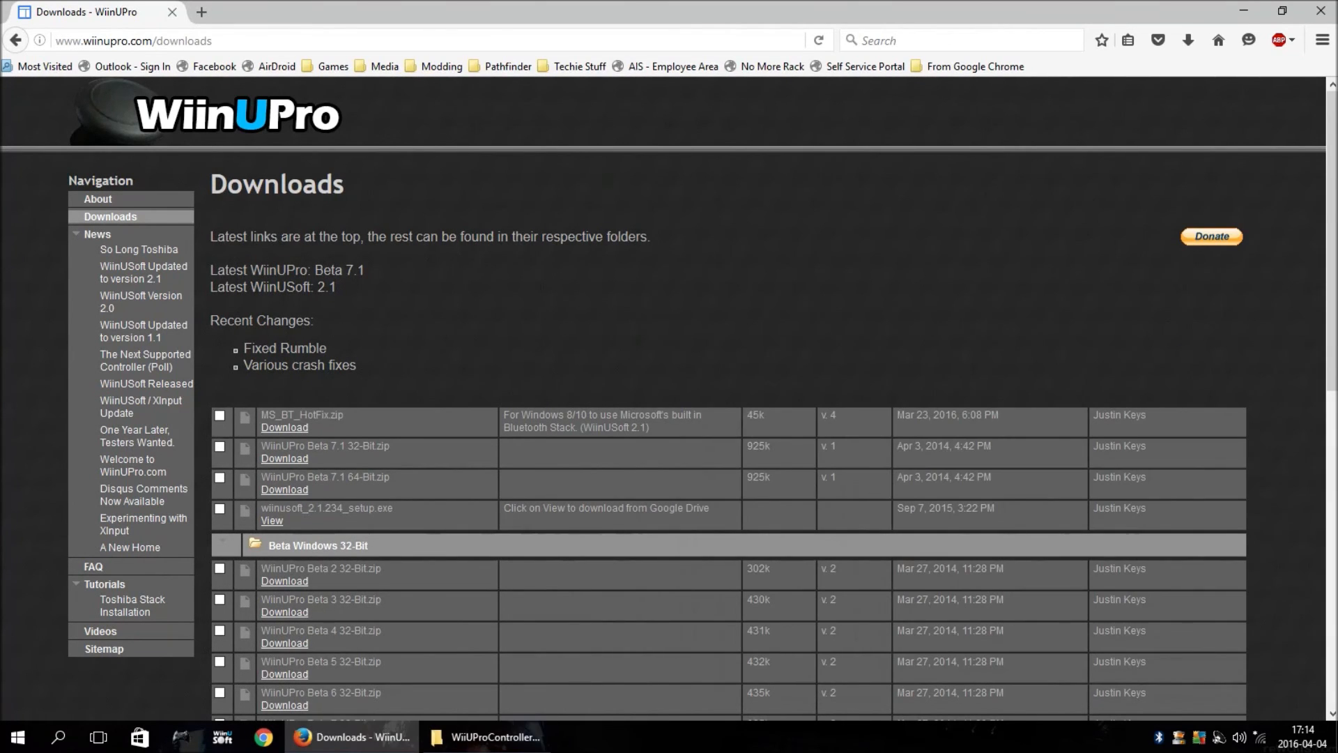
Step: Minimize File Explorer and bring back the Bluetooth settings showing the connected Nintendo controller
left_click(484, 737)
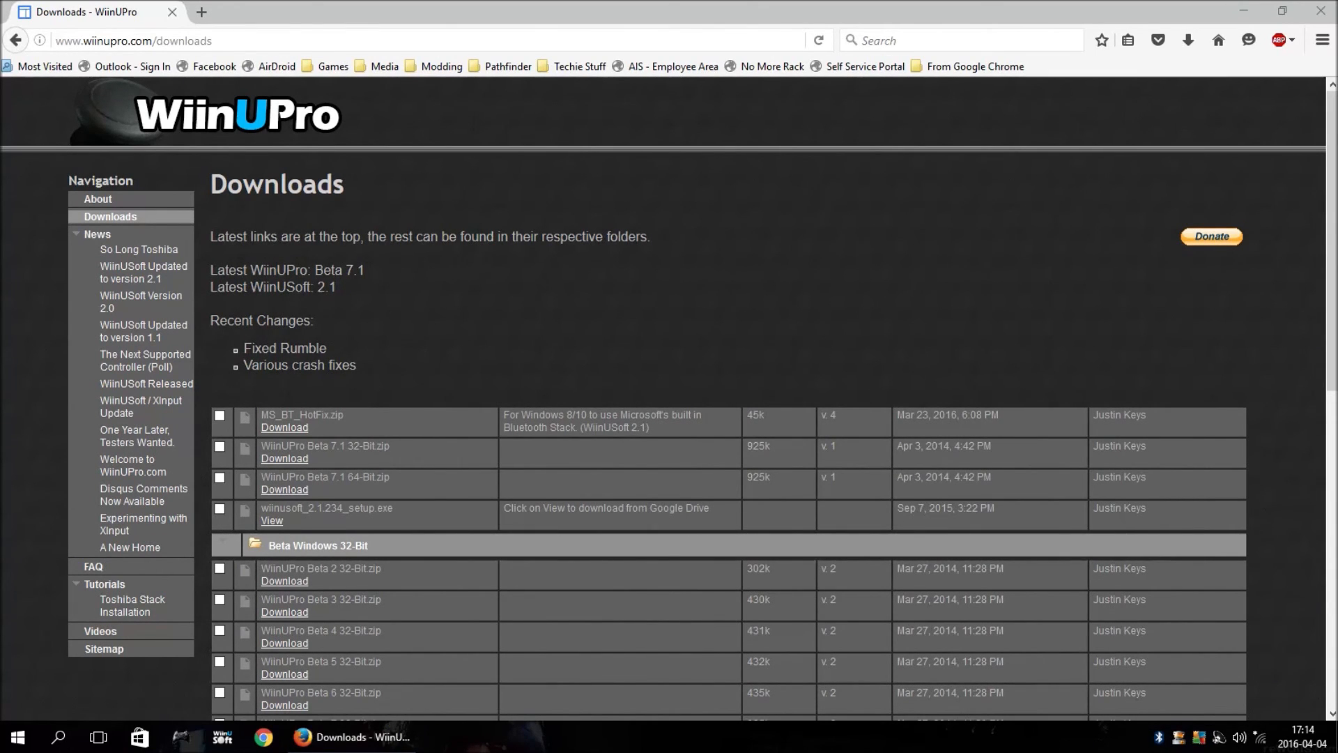
double_click(301, 414)
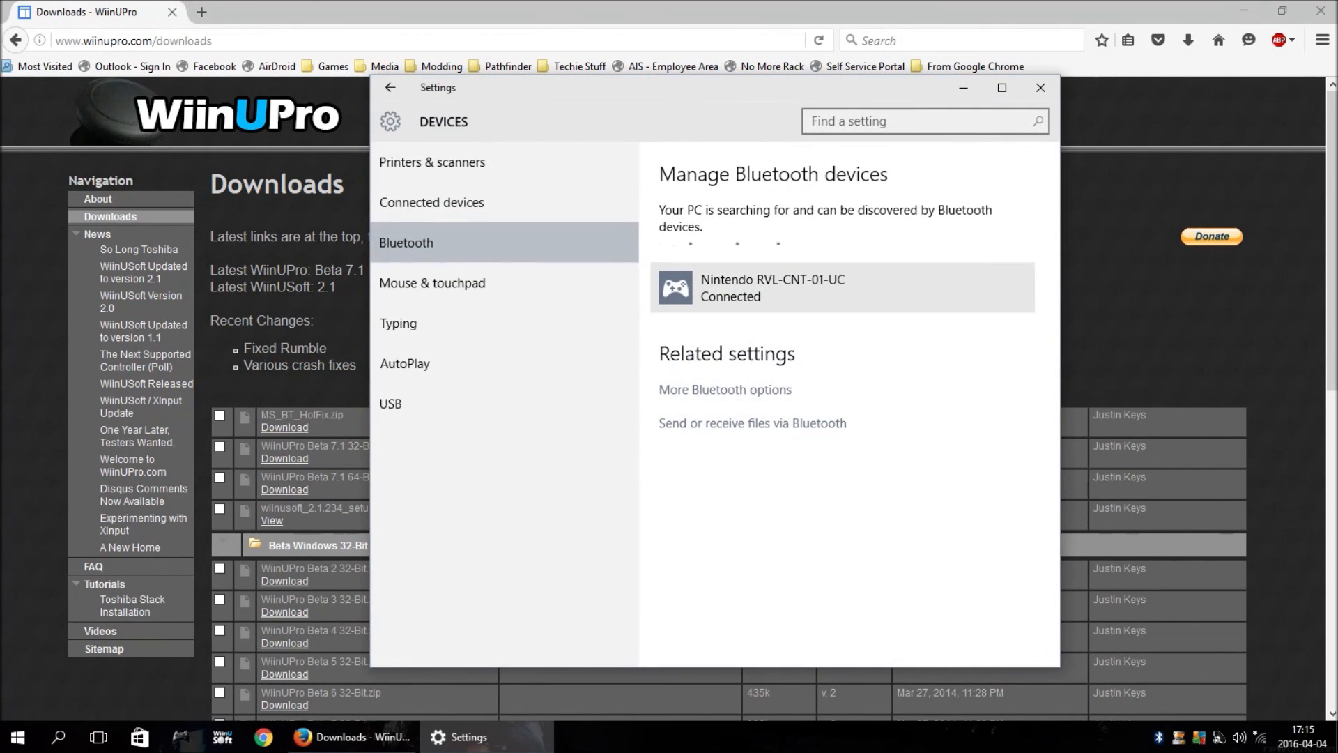
Step: Remove the Nintendo RVL-CNT-01-UC controller from the Bluetooth devices and return to Settings
left_click(841, 288)
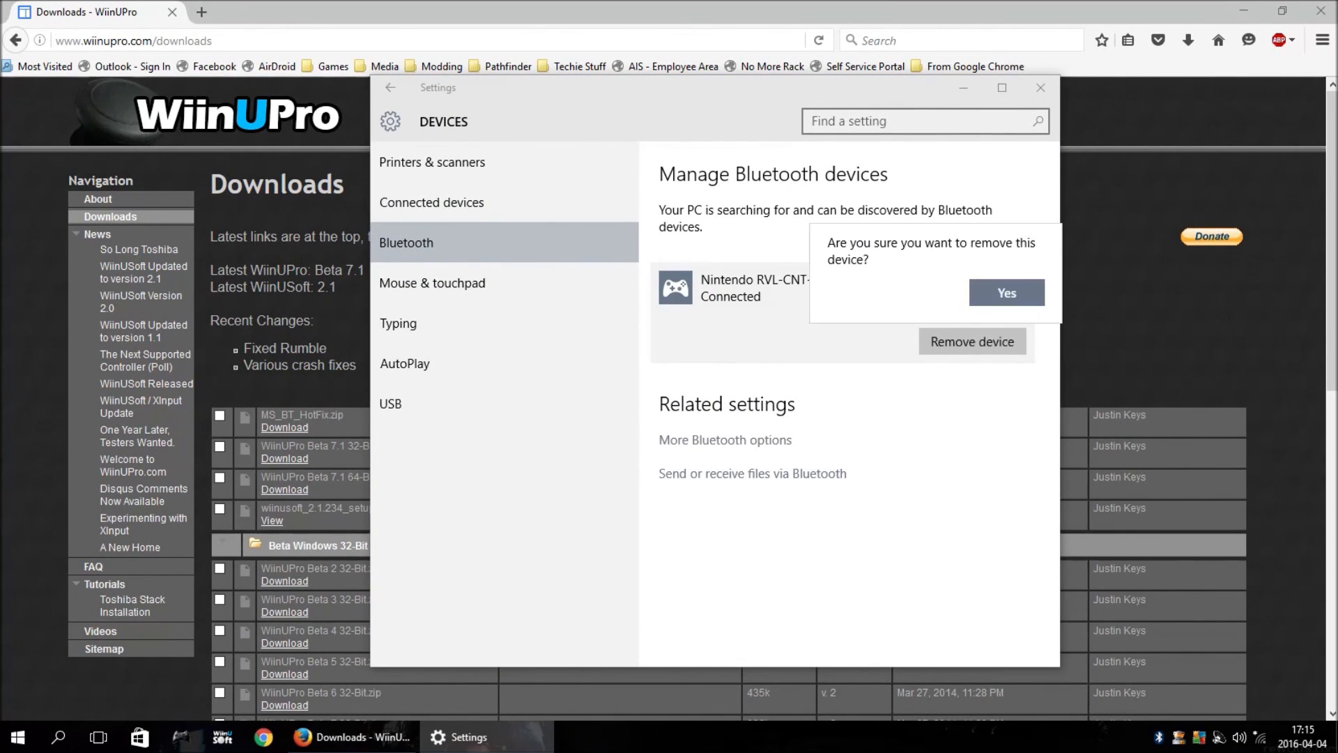
left_click(1005, 292)
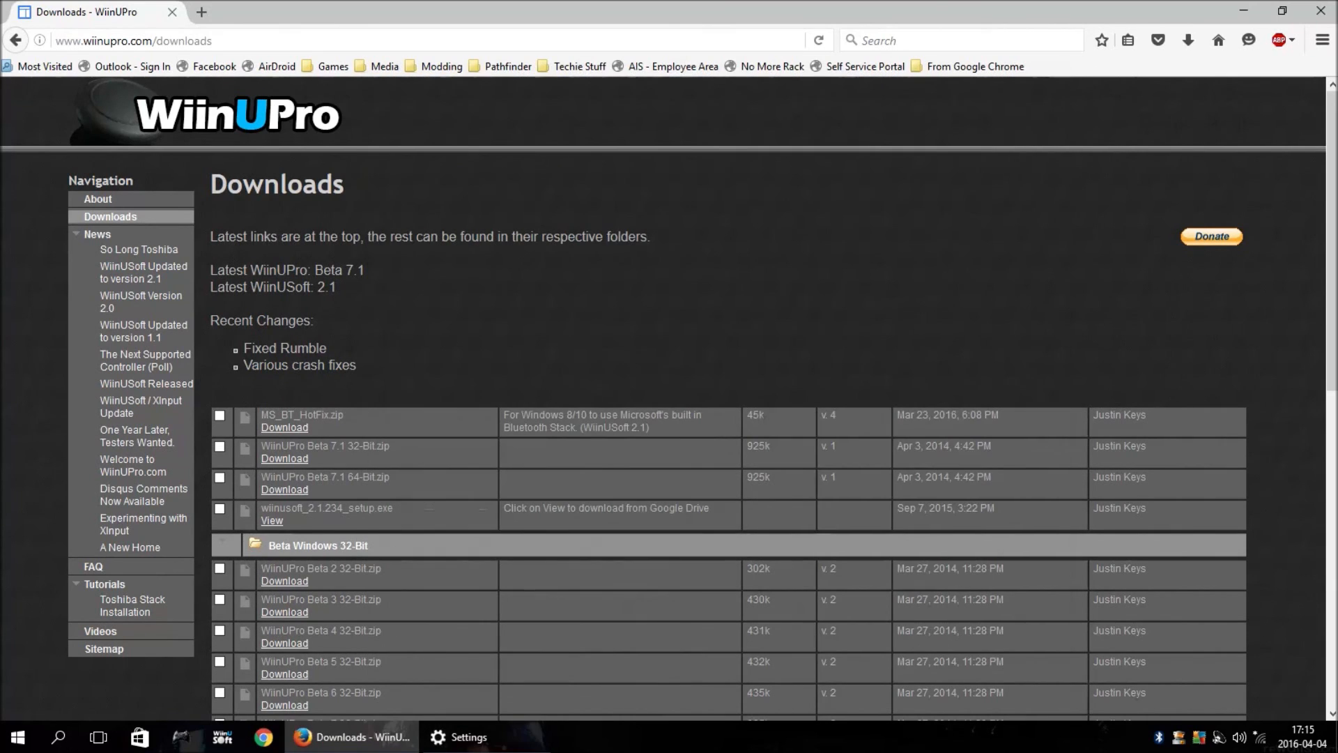
double_click(278, 269)
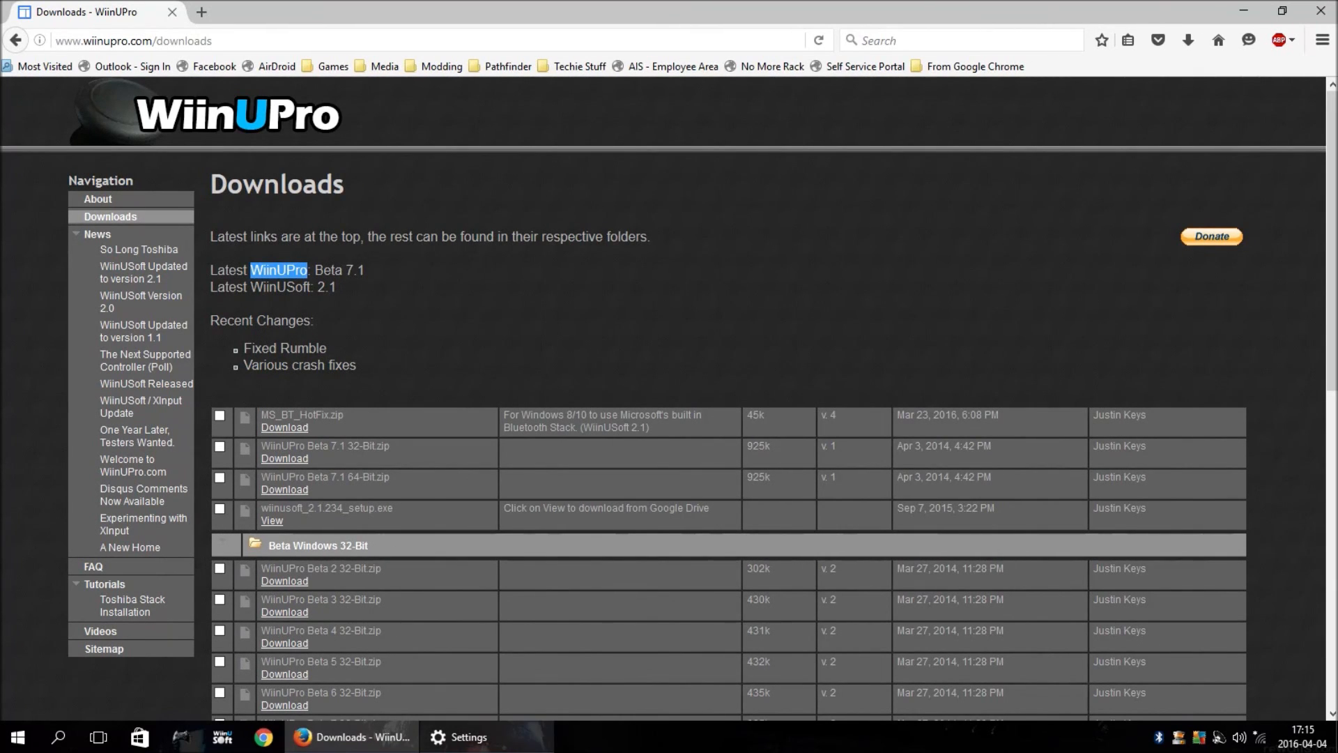
left_click(457, 736)
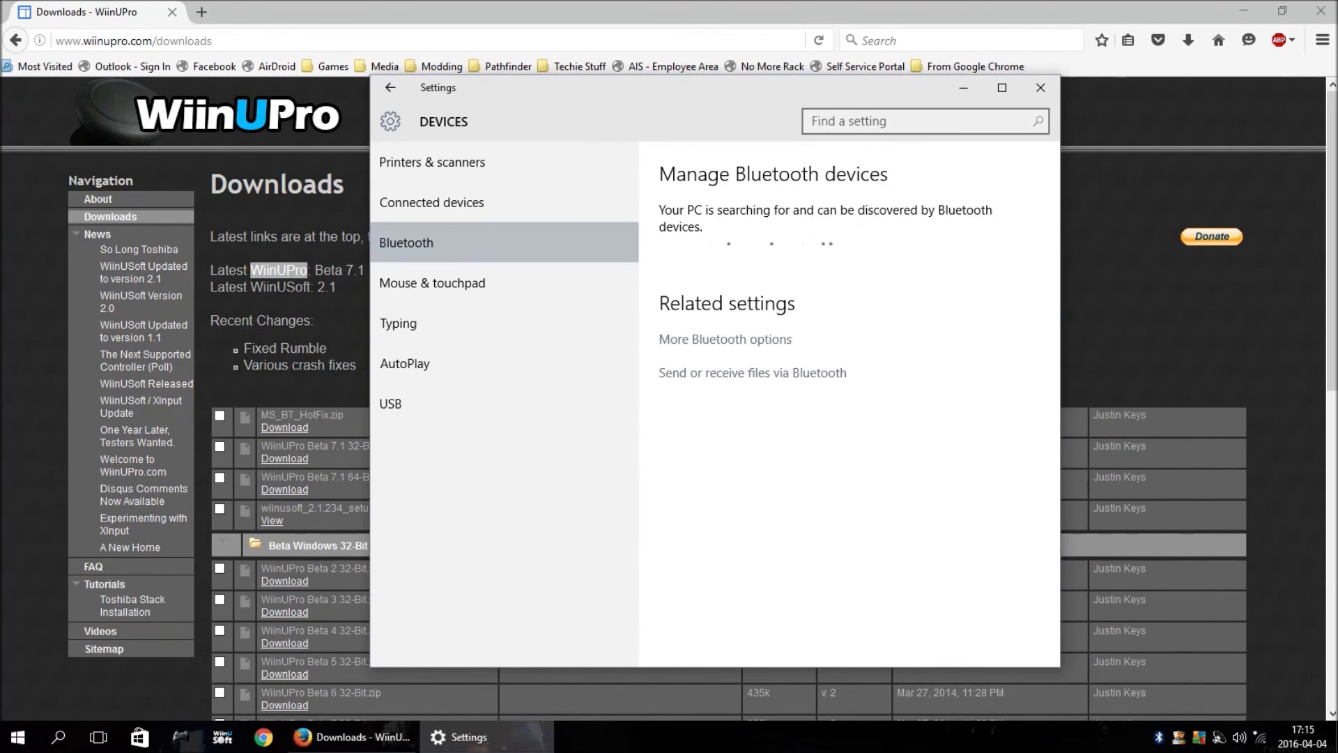